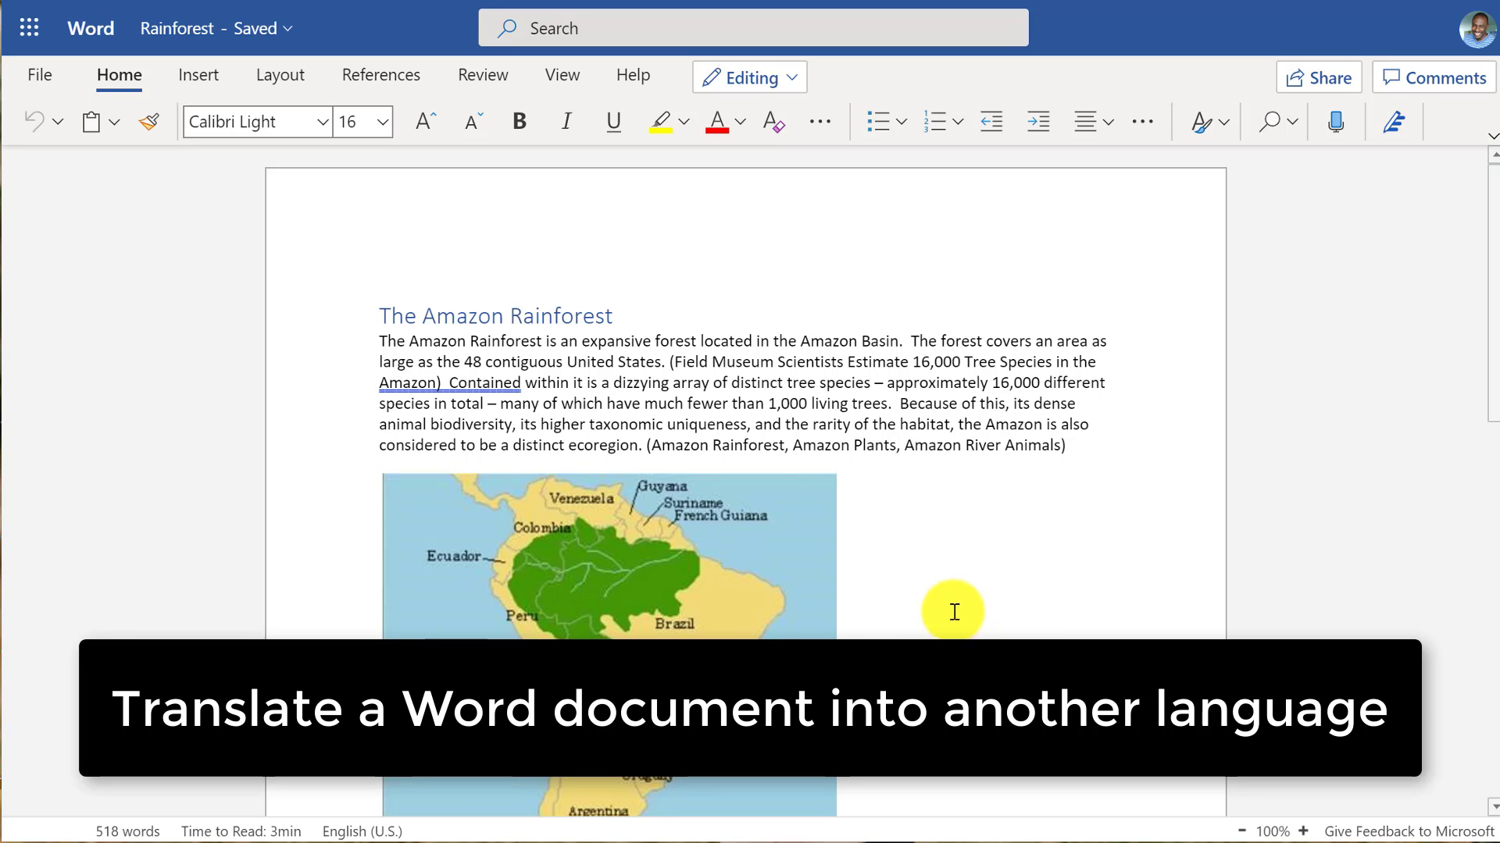
{"action": "mouse_move", "coordinate": [982, 608]}
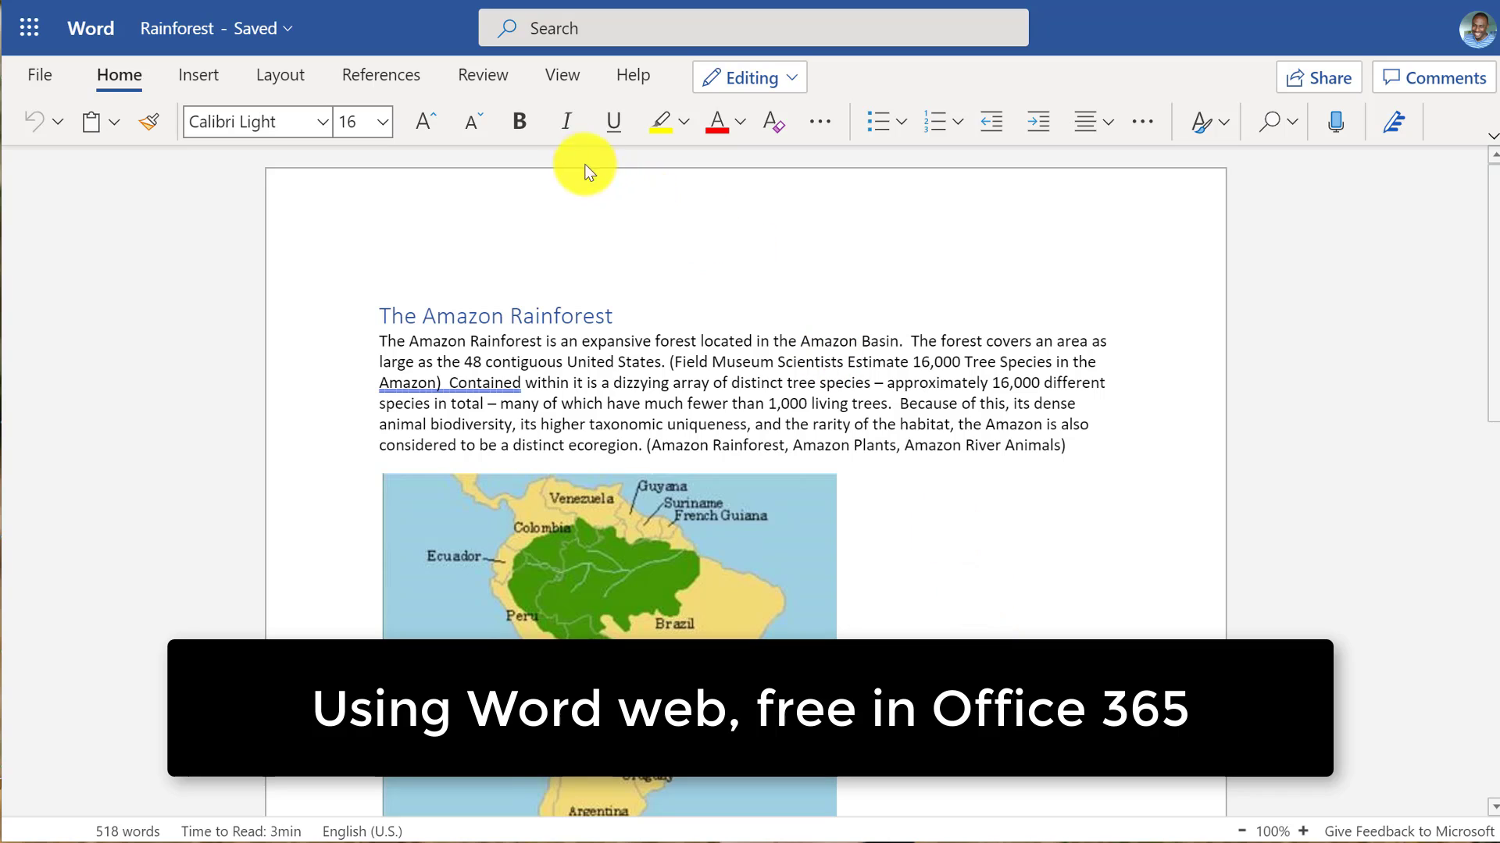
{"action": "mouse_move", "coordinate": [483, 75]}
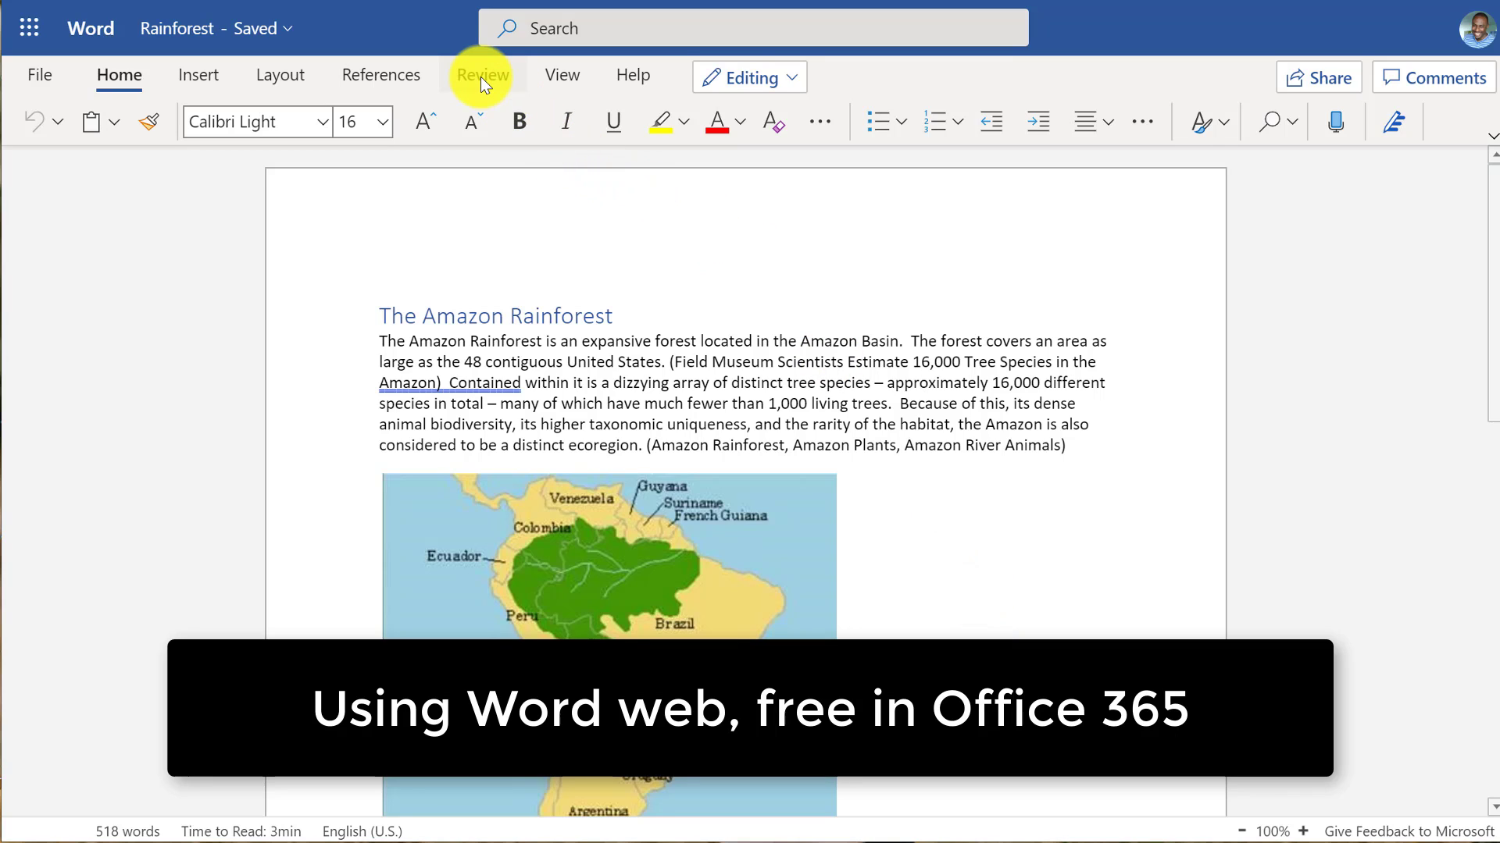
- Switch to the Review ribbon to reach the translation tools
{"action": "left_click", "coordinate": [482, 75]}
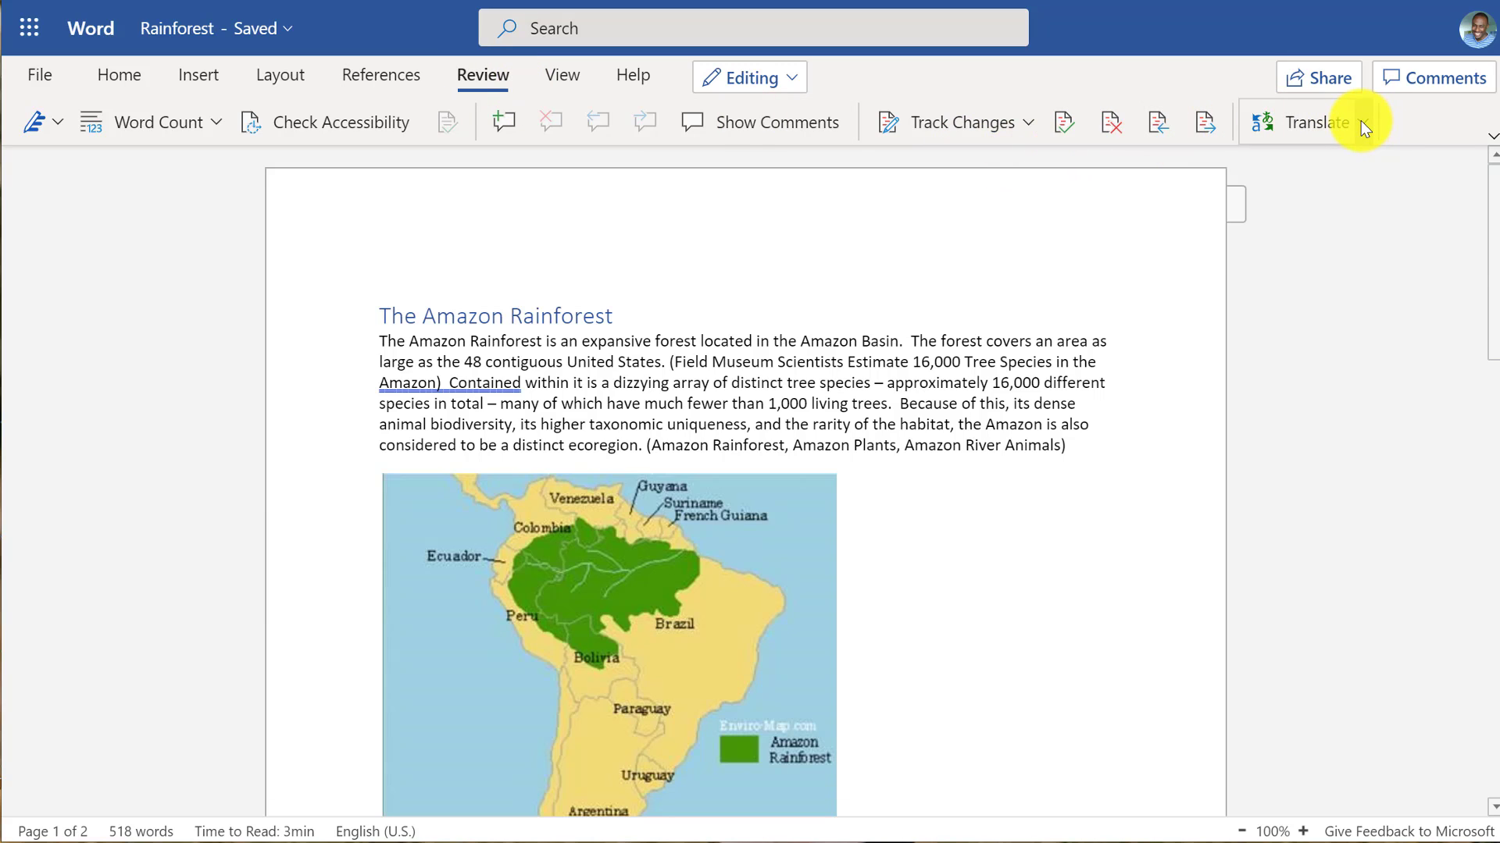
- Choose Translate Document and set the target language to Spanish
{"action": "left_click", "coordinate": [1362, 122]}
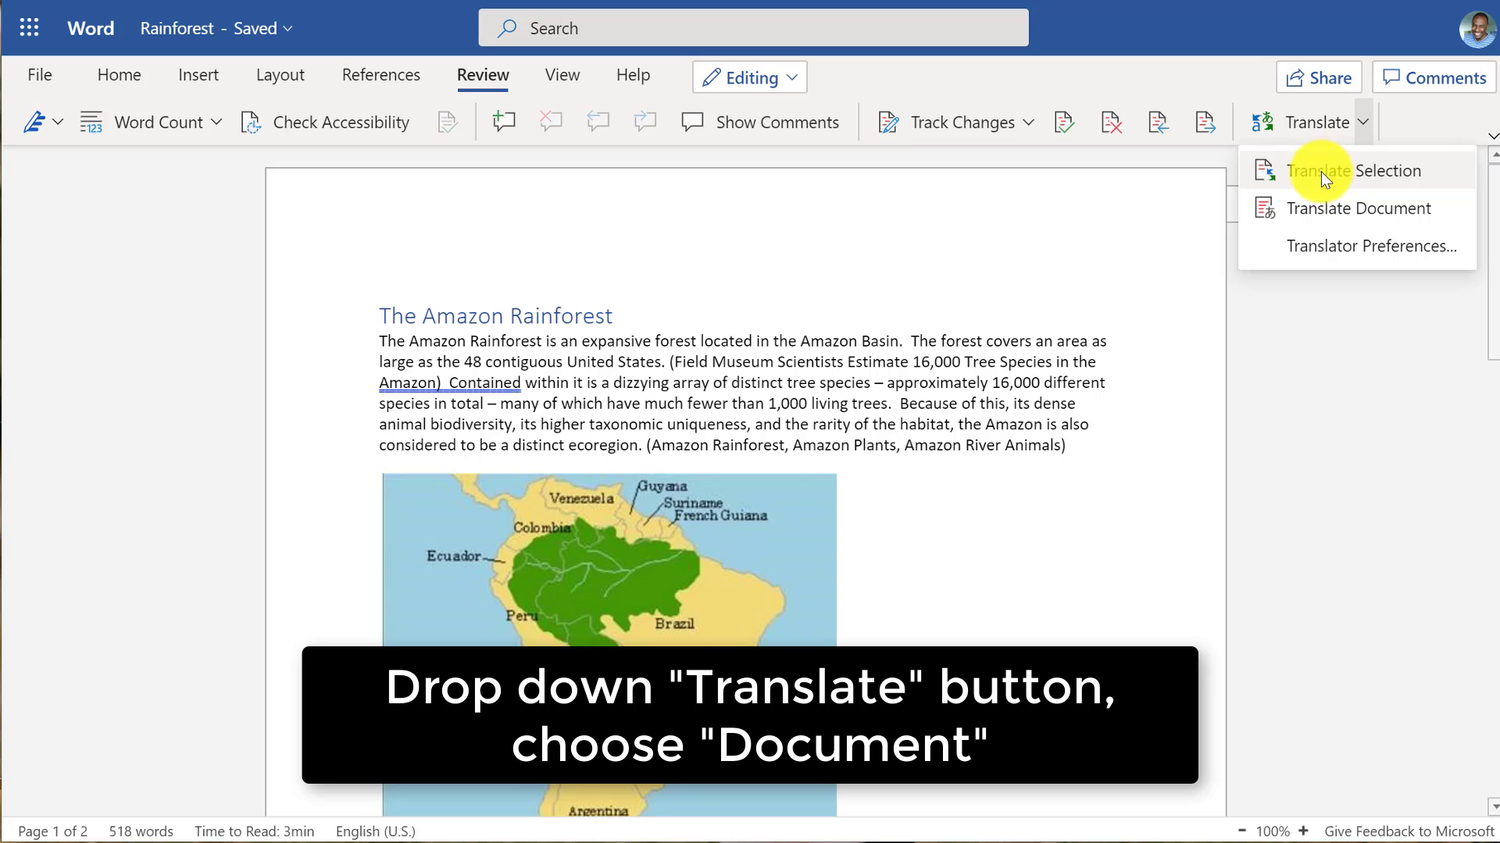
{"action": "left_click", "coordinate": [1360, 208]}
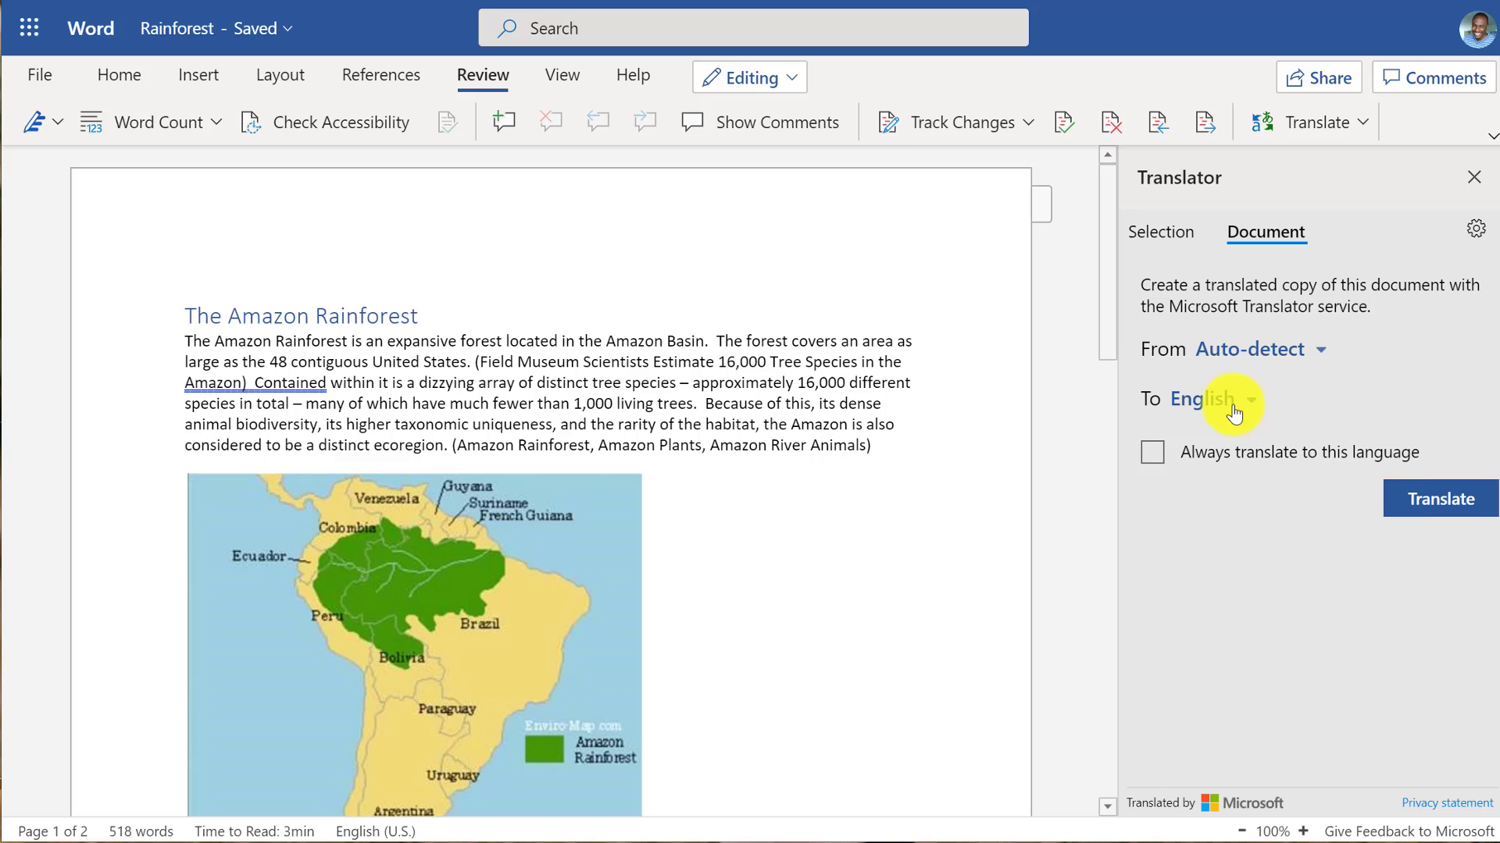
{"action": "left_click", "coordinate": [1246, 399]}
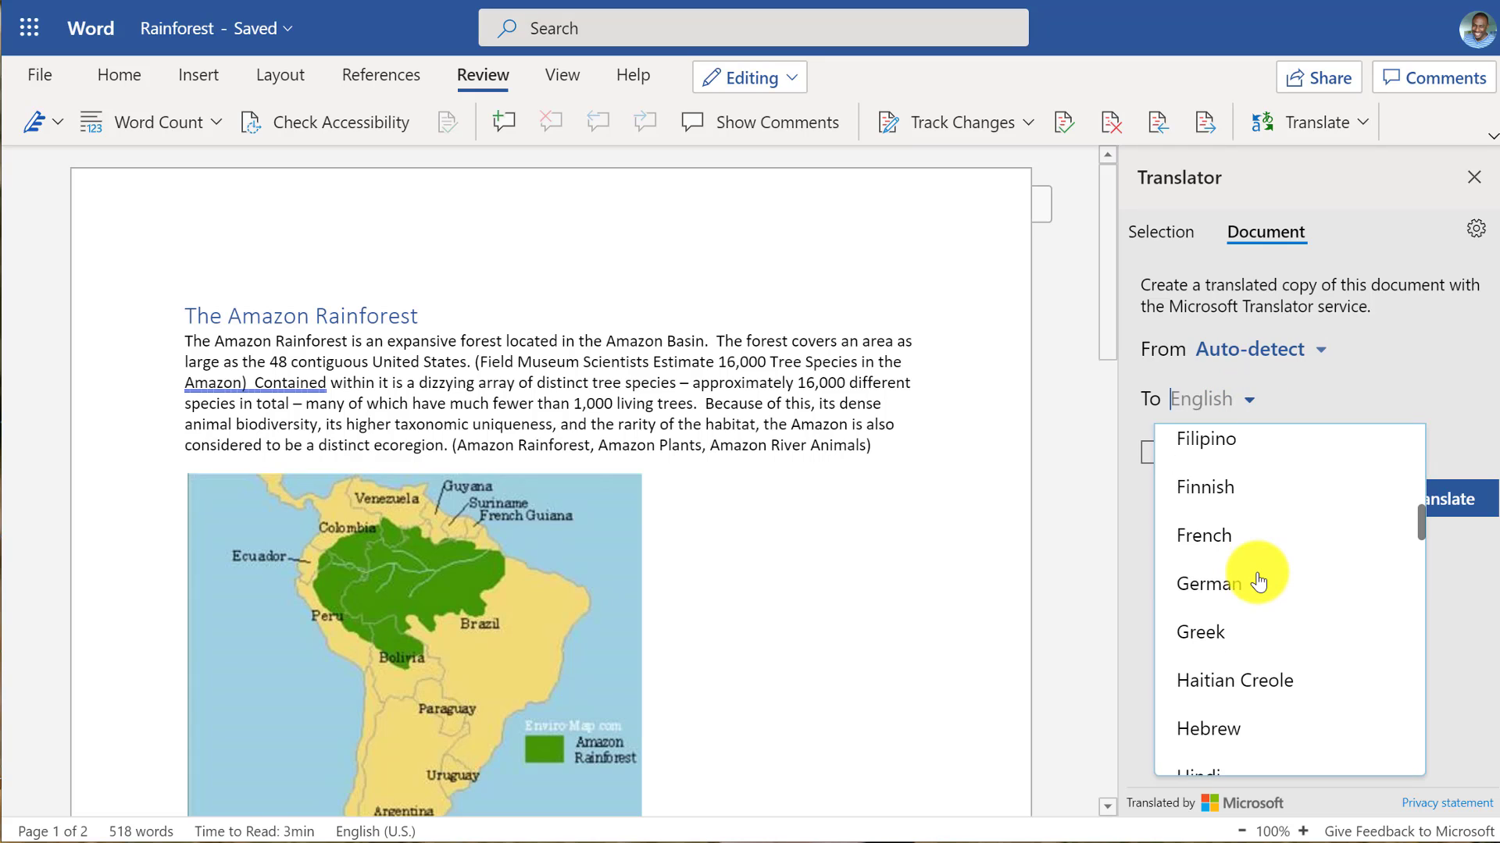
{"action": "scroll", "scroll_direction": "down", "scroll_amount": 3}
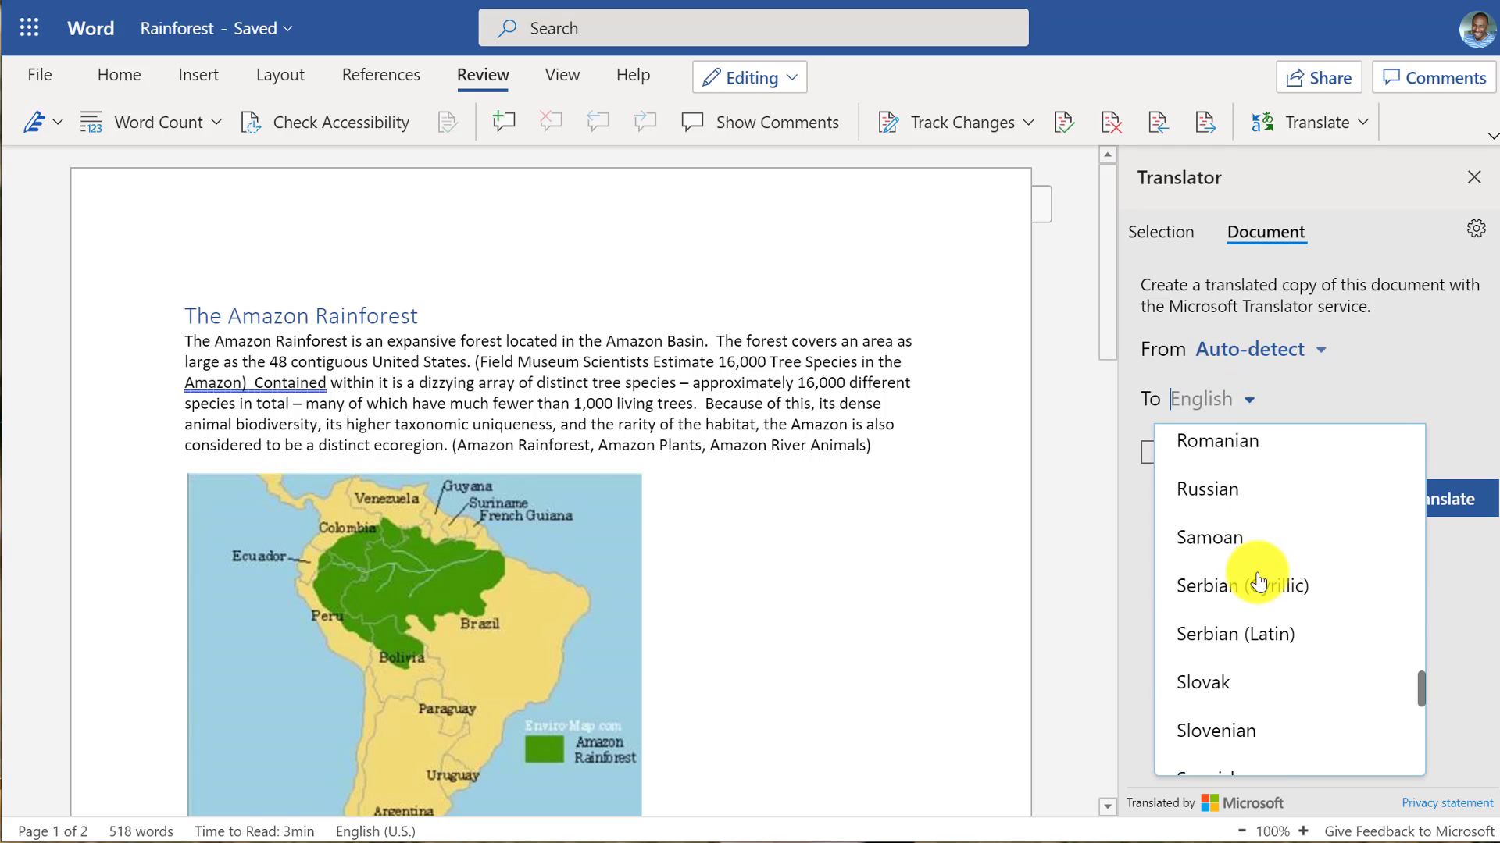
{"action": "left_click", "coordinate": [1209, 778]}
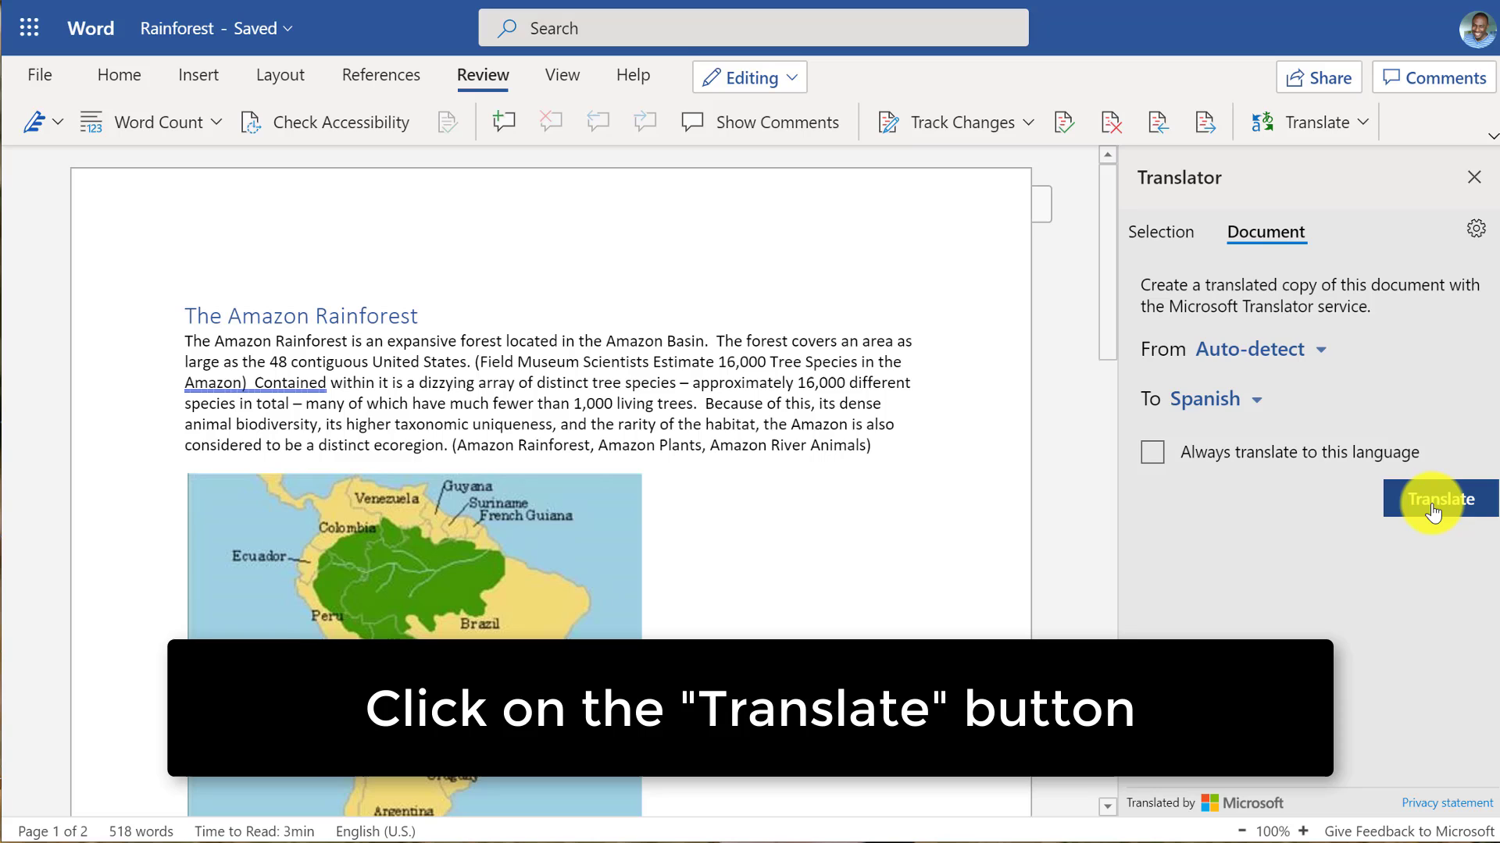
- Translate the document into Spanish and skim the copy beginning "La selva amazónica"
{"action": "left_click", "coordinate": [1438, 498]}
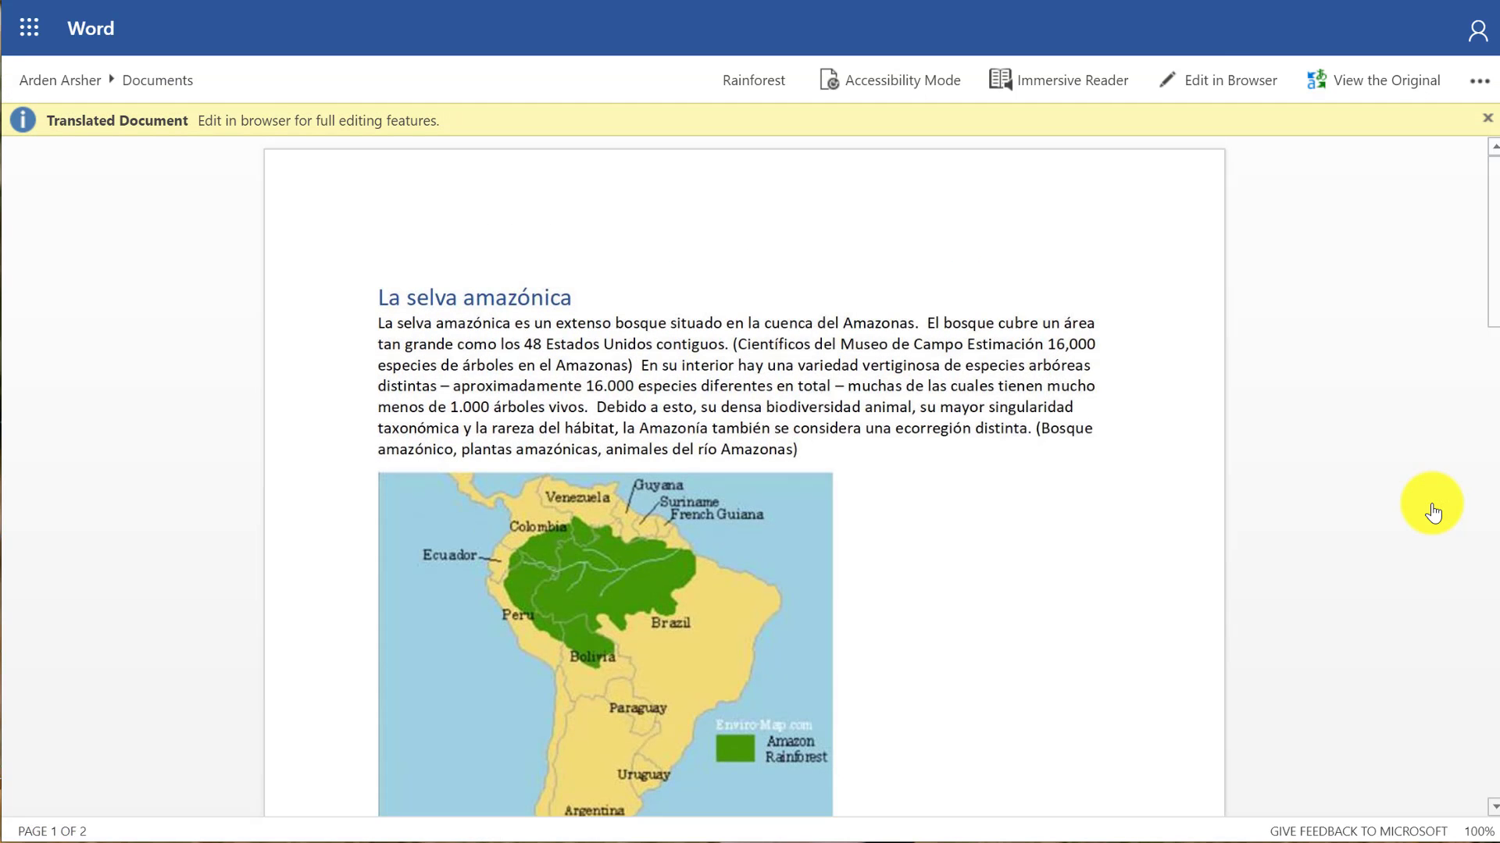
{"action": "scroll", "scroll_direction": "up", "scroll_amount": 3}
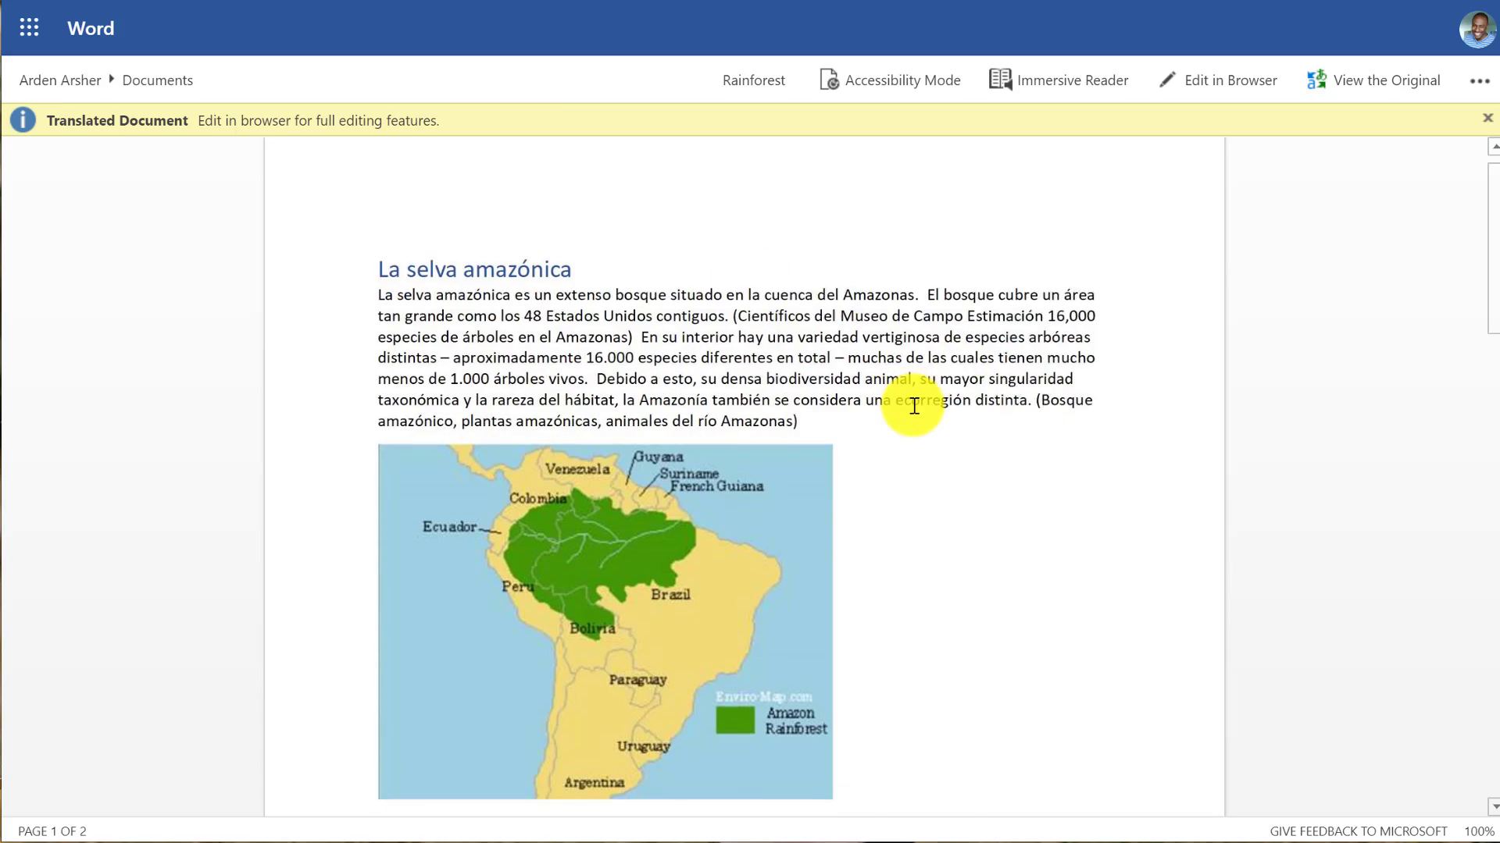
{"action": "scroll", "scroll_direction": "down", "scroll_amount": 3}
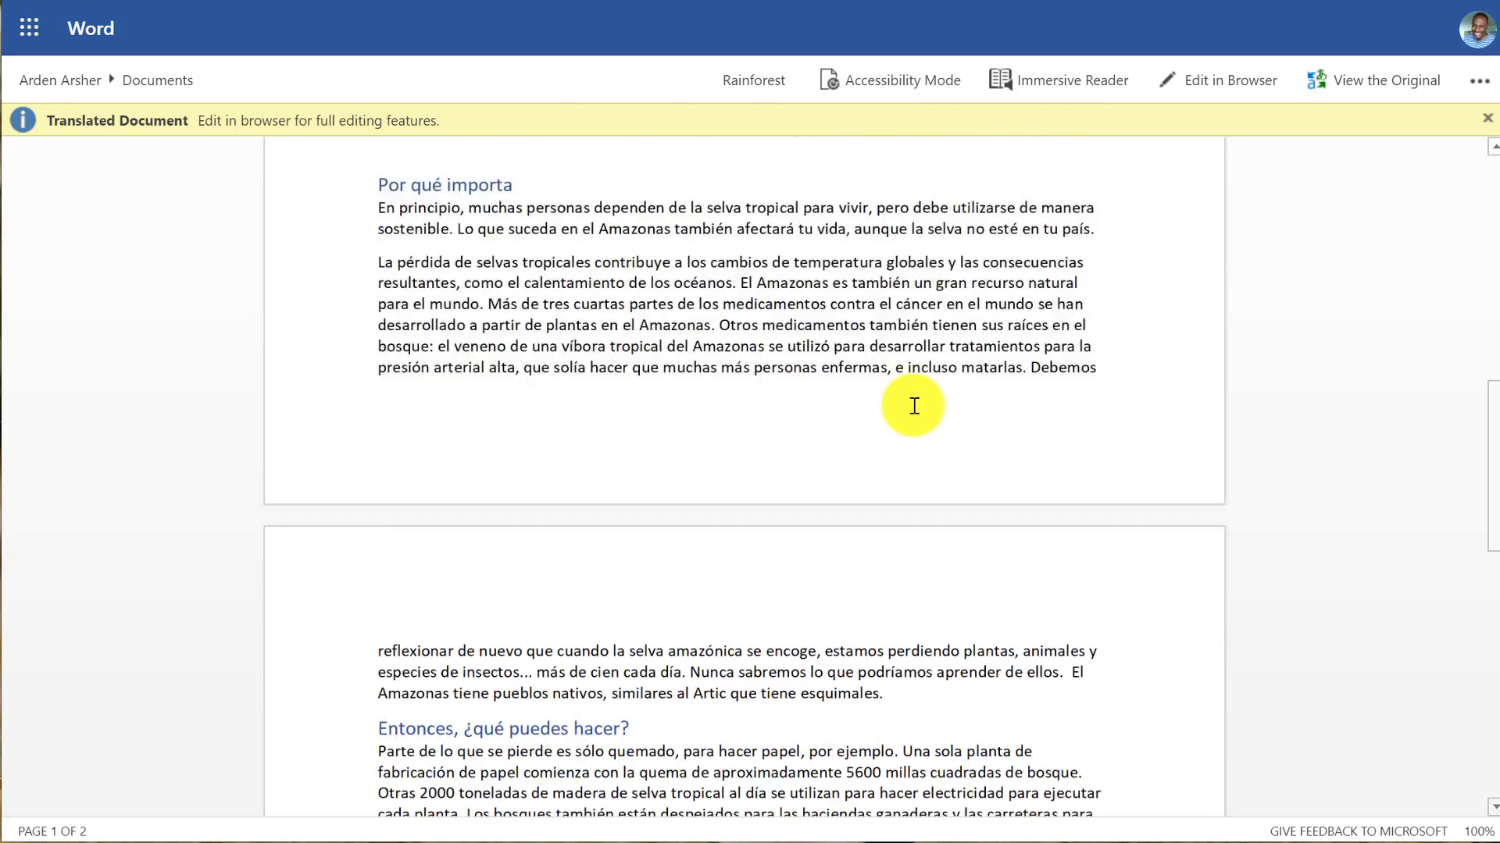
{"action": "scroll", "scroll_direction": "up", "scroll_amount": 3}
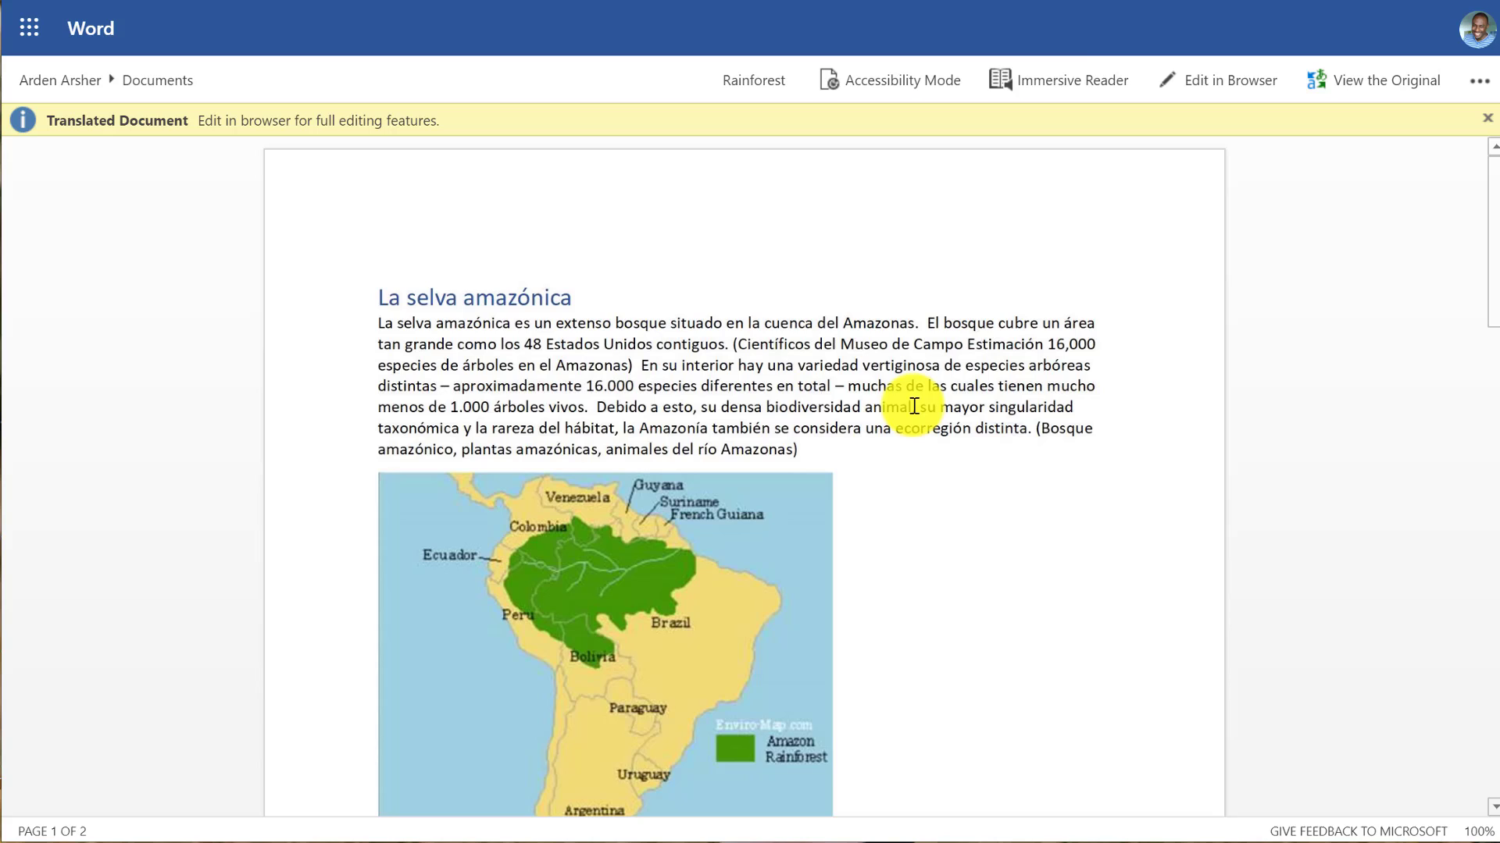
- Save the translation as an editable copy named "Rainforest - Spanish1" via Edit in Browser
{"action": "left_click", "coordinate": [1231, 80]}
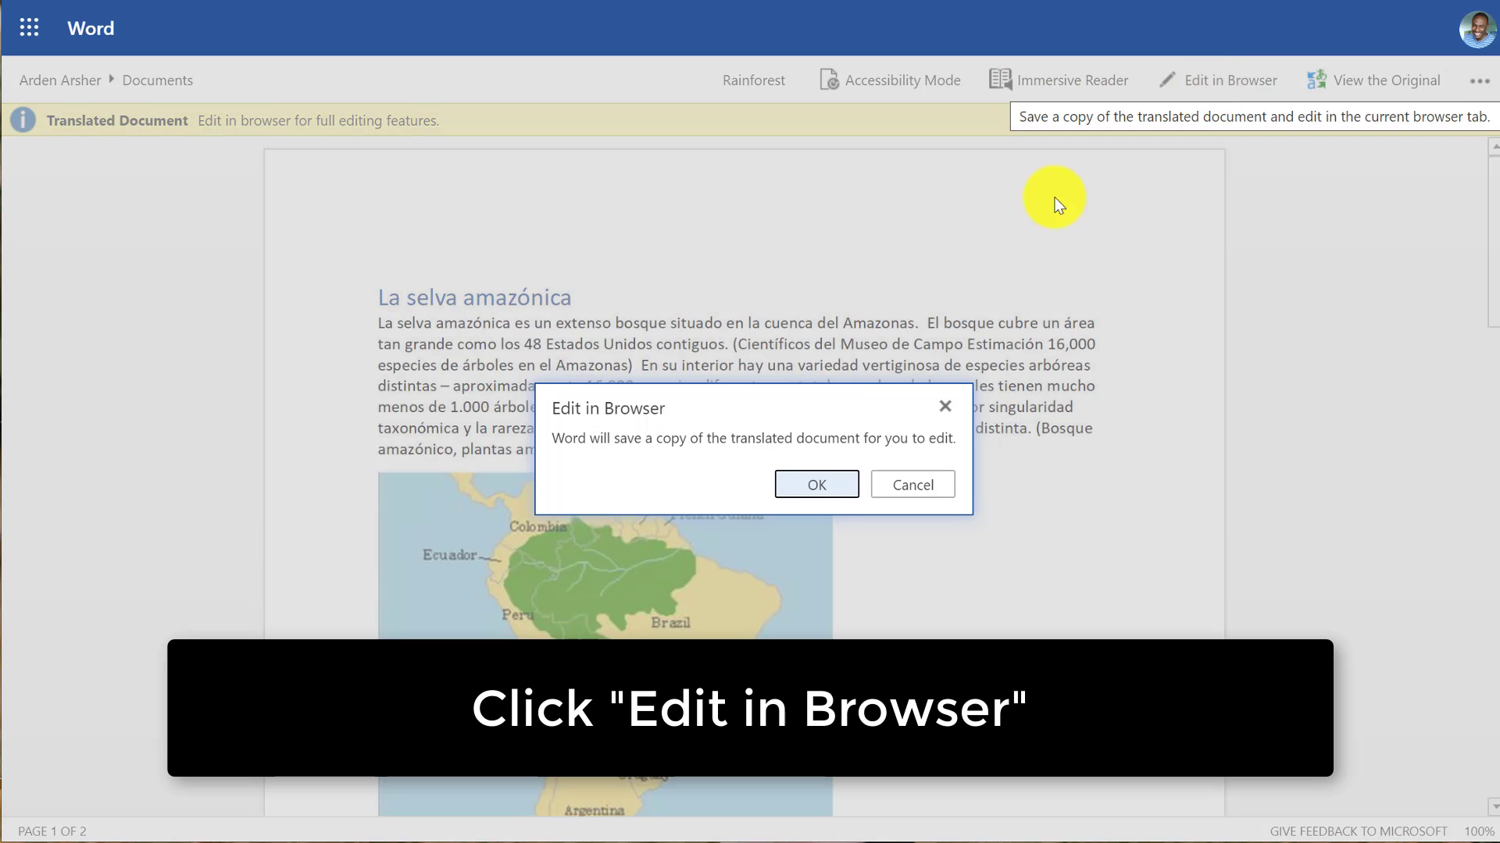
{"action": "left_click", "coordinate": [814, 484]}
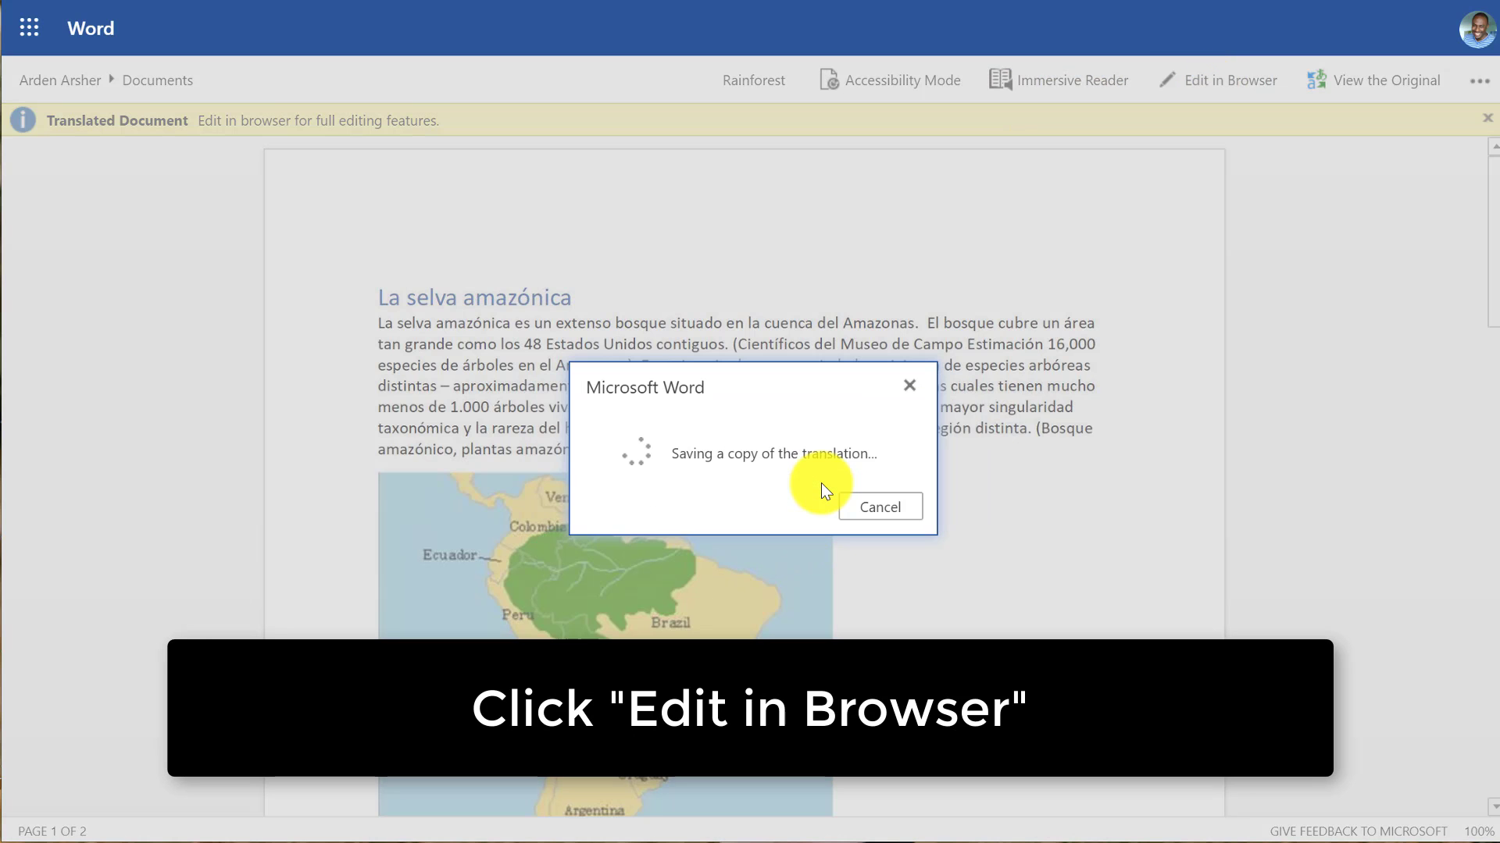
{"action": "left_click", "coordinate": [1231, 80]}
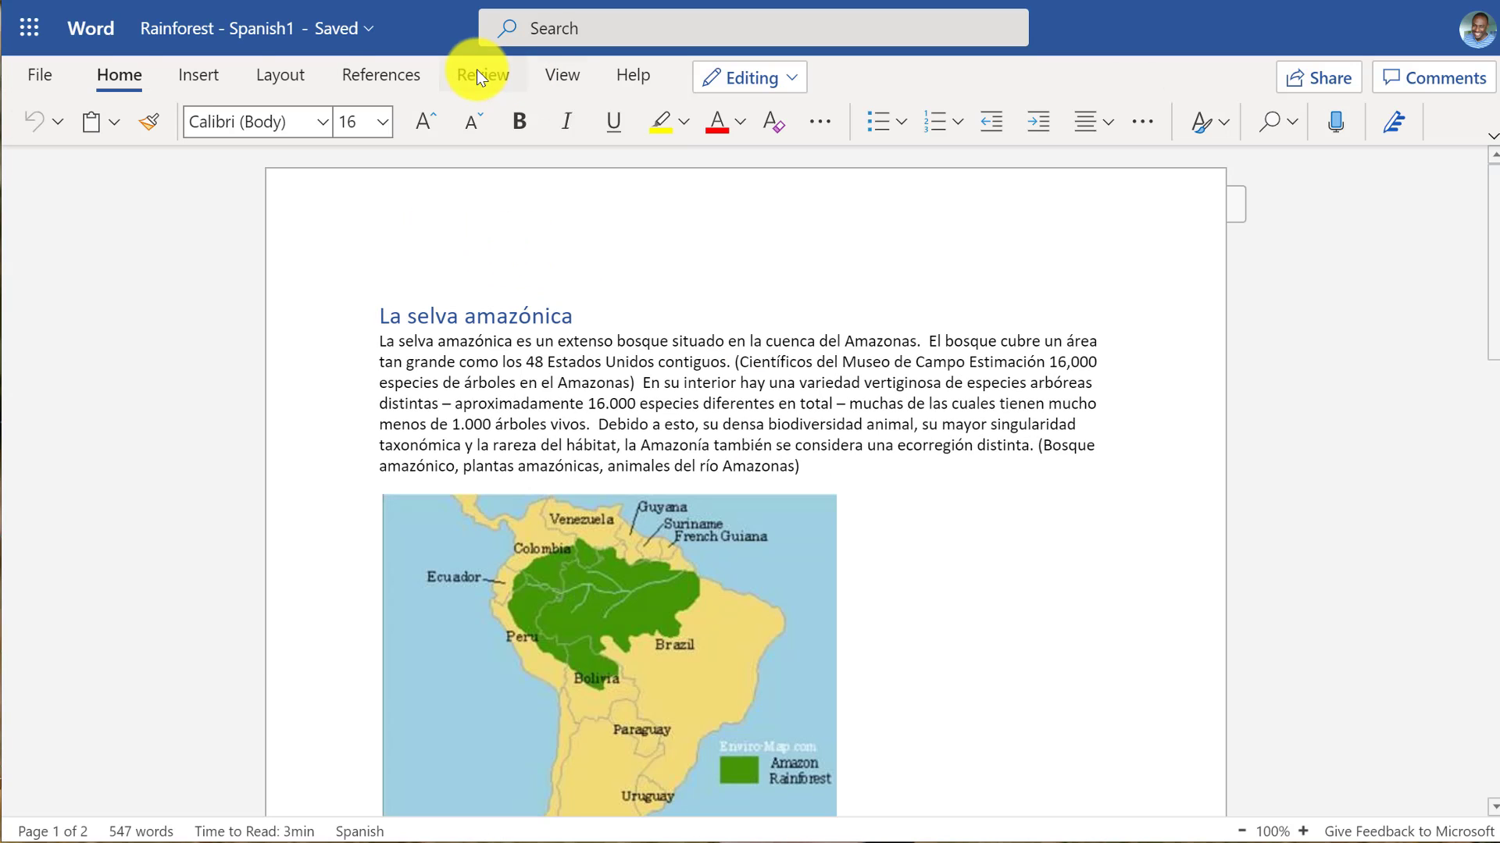
- Have Immersive Reader read the Spanish copy aloud, pause it, and exit the reader
{"action": "left_click", "coordinate": [483, 75]}
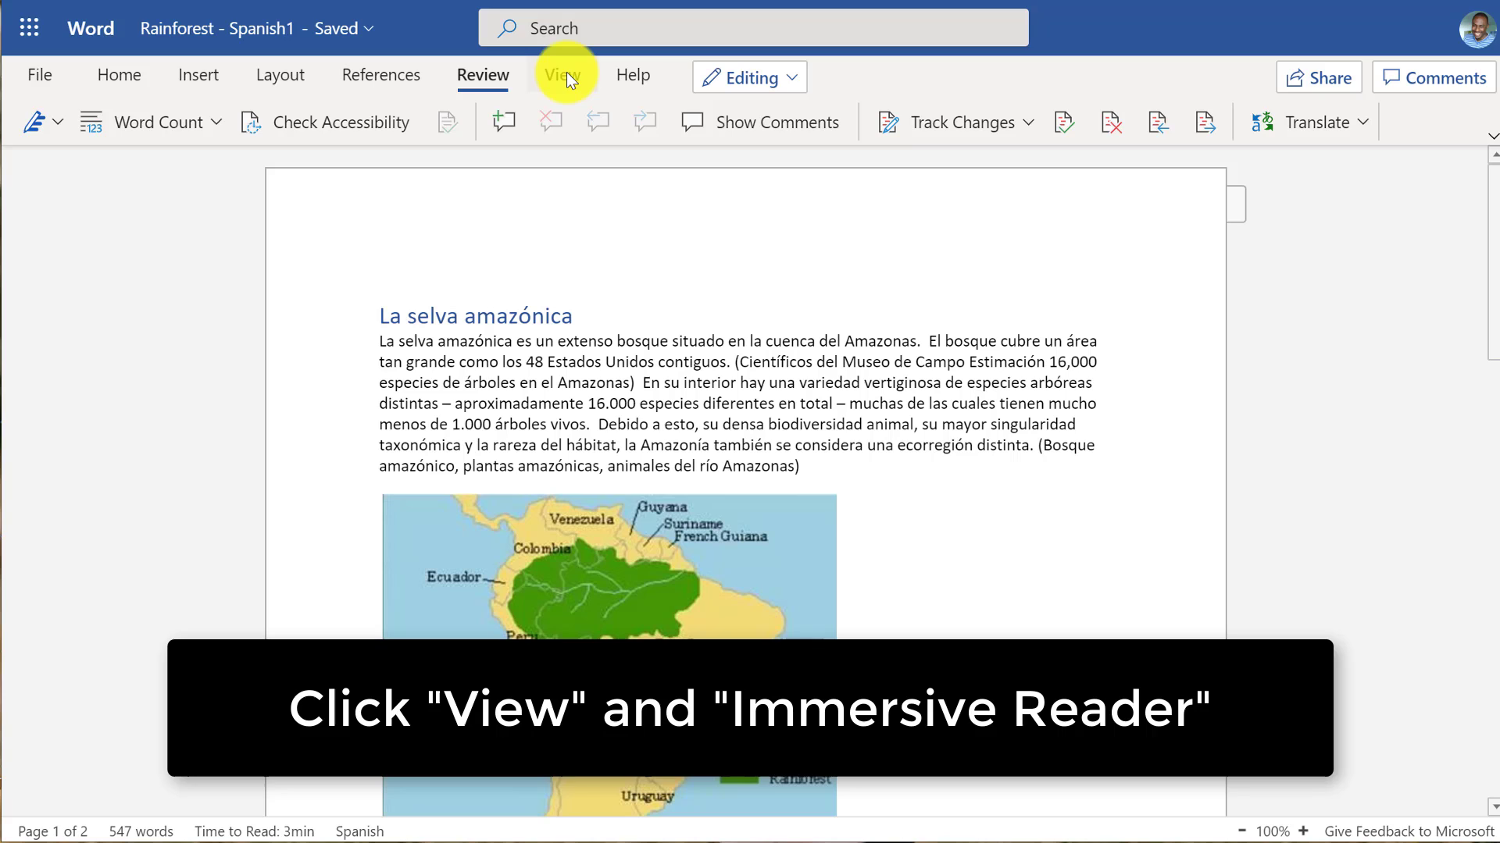
{"action": "left_click", "coordinate": [563, 75]}
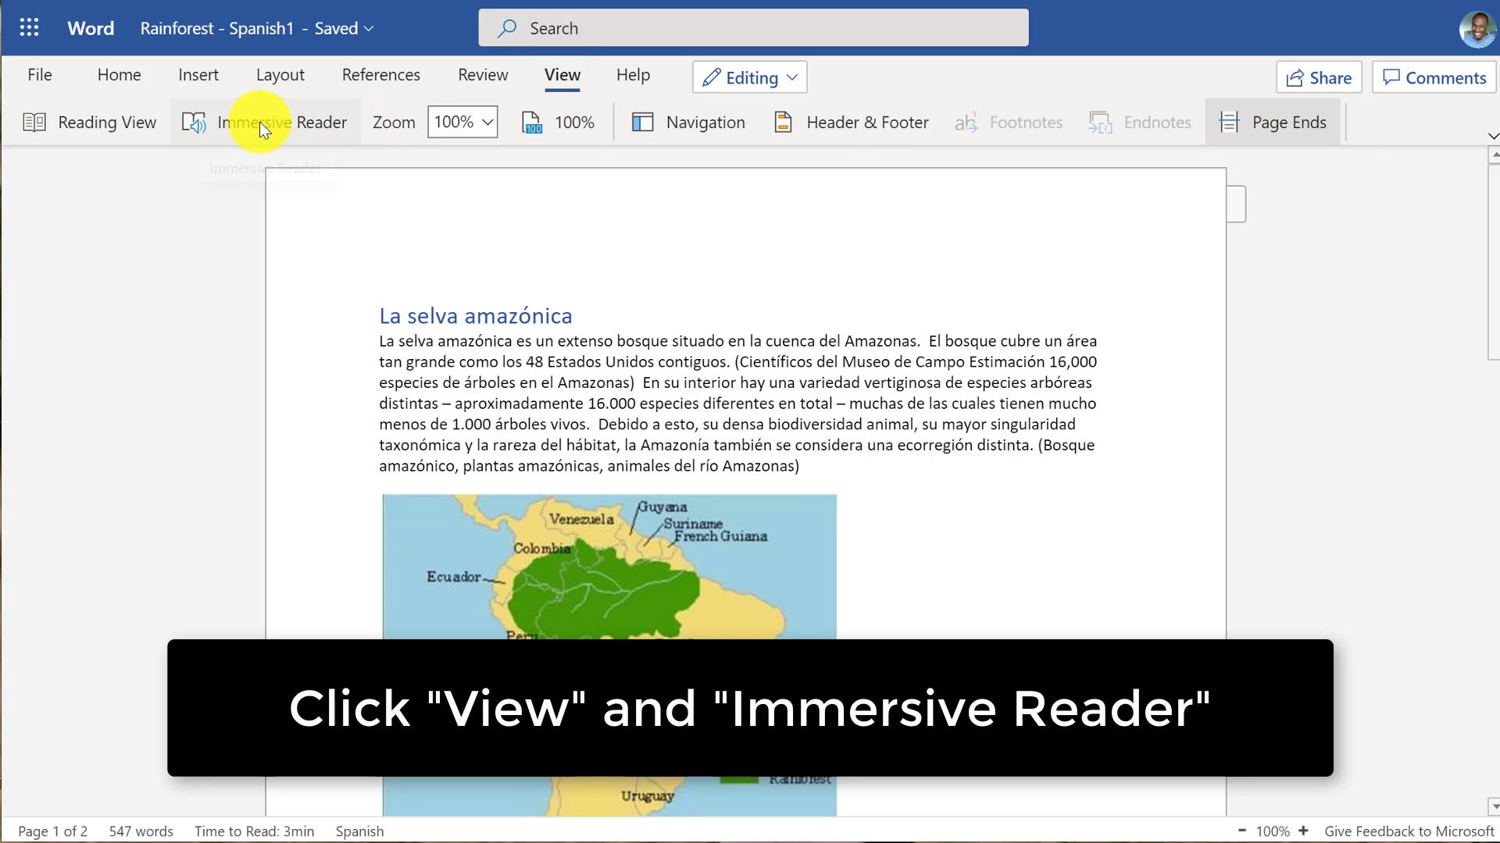
{"action": "left_click", "coordinate": [264, 122]}
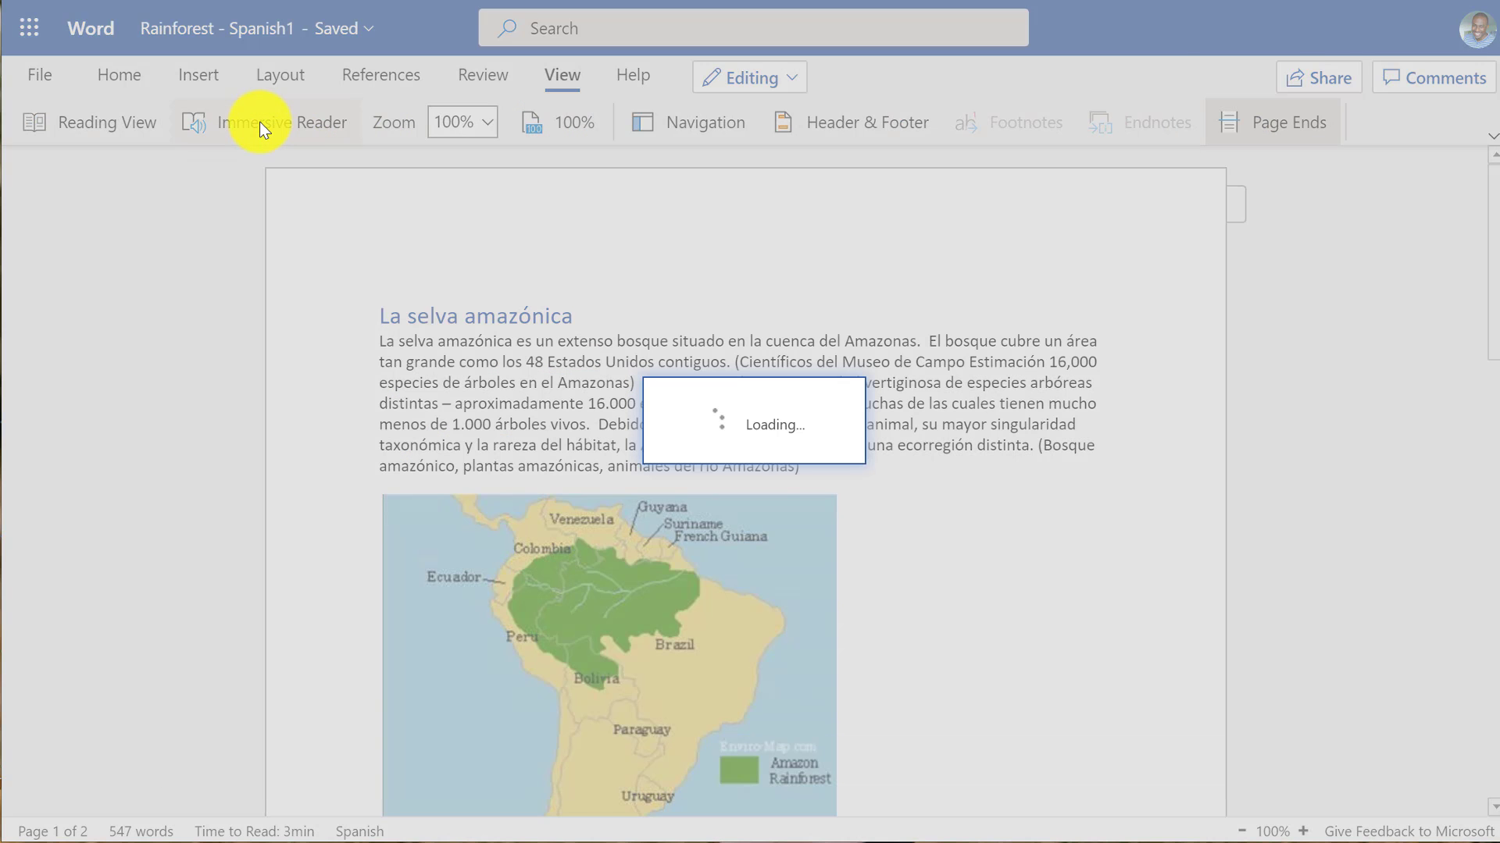
{"action": "left_click", "coordinate": [258, 122]}
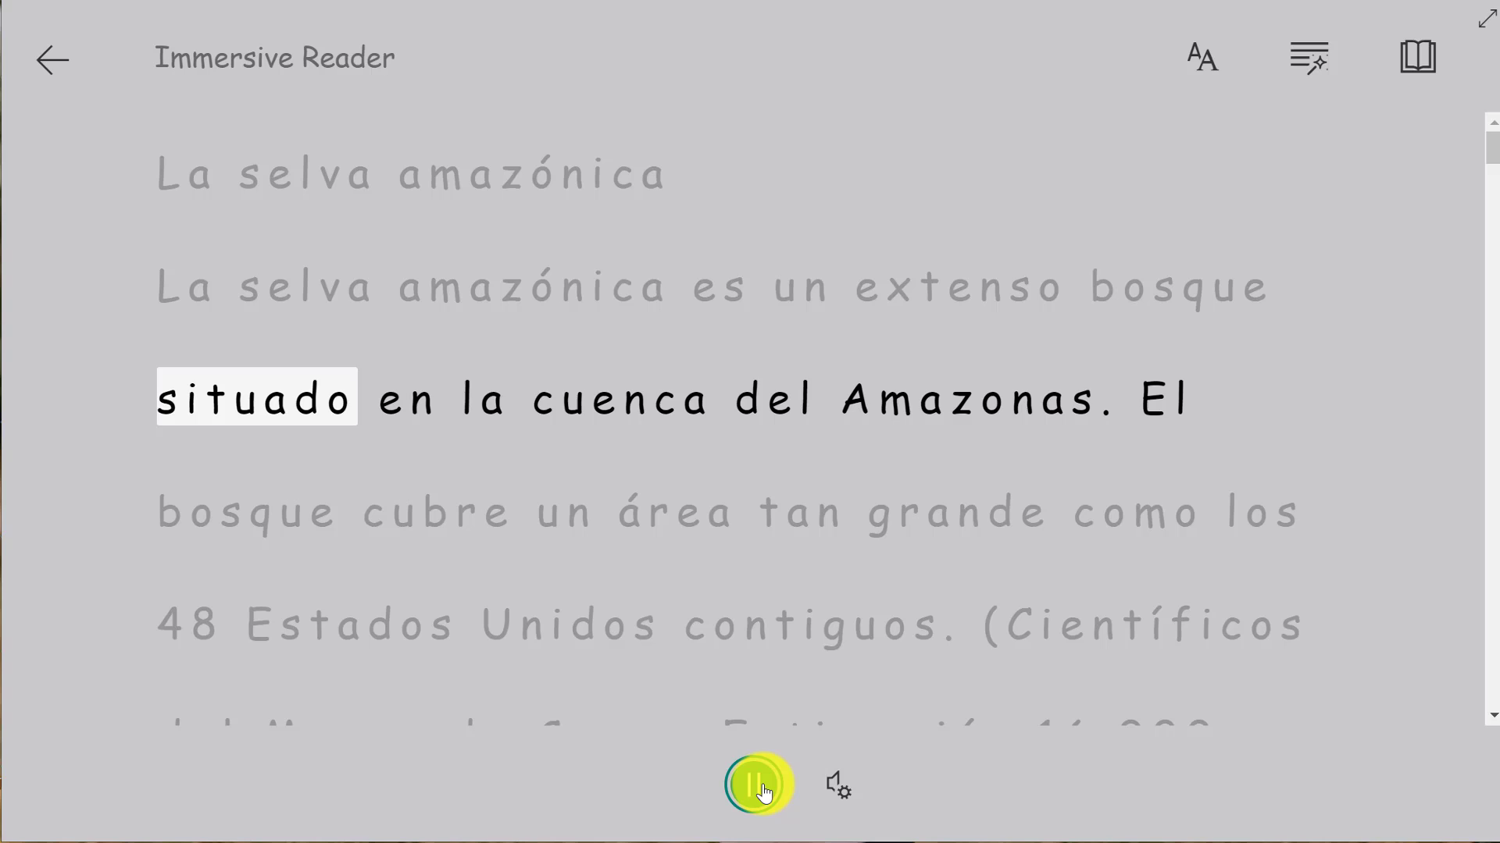
{"action": "left_click", "coordinate": [756, 784]}
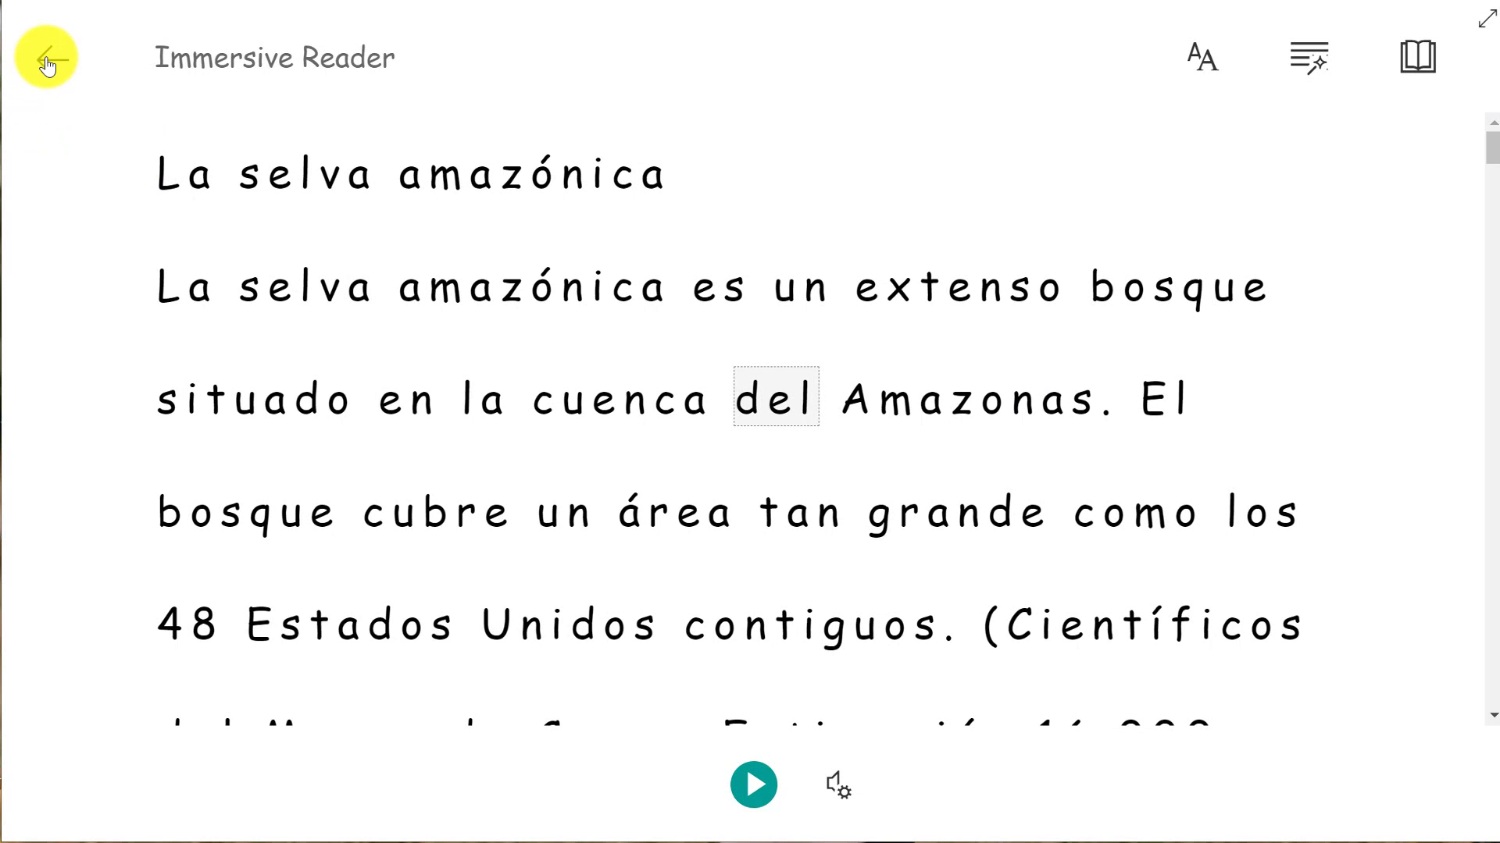
{"action": "left_click", "coordinate": [45, 57]}
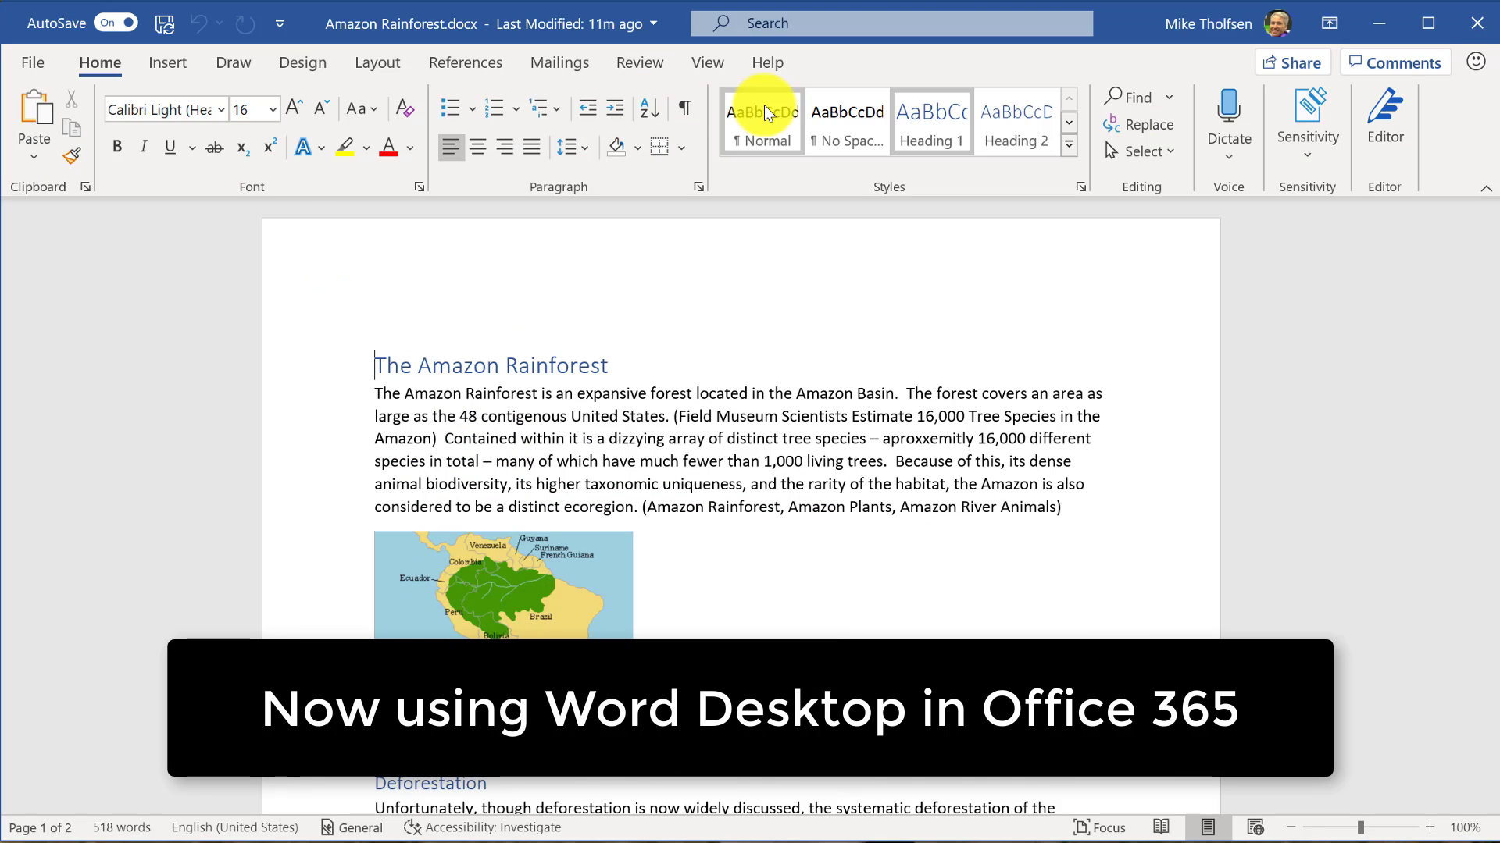
{"action": "mouse_move", "coordinate": [641, 63]}
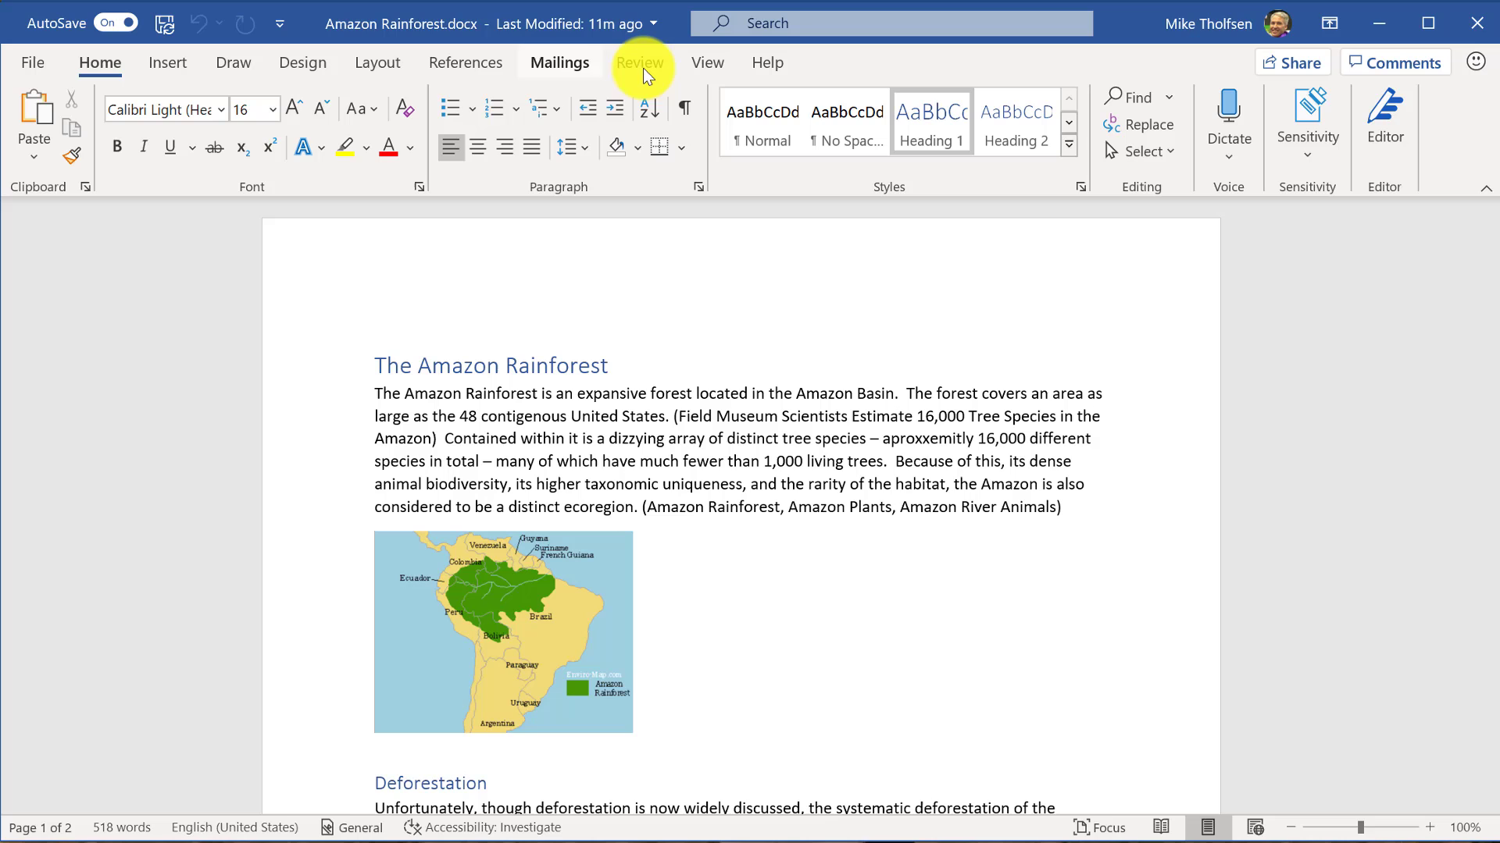
- Show the Translate choices on desktop Word's Review ribbon
{"action": "left_click", "coordinate": [640, 62]}
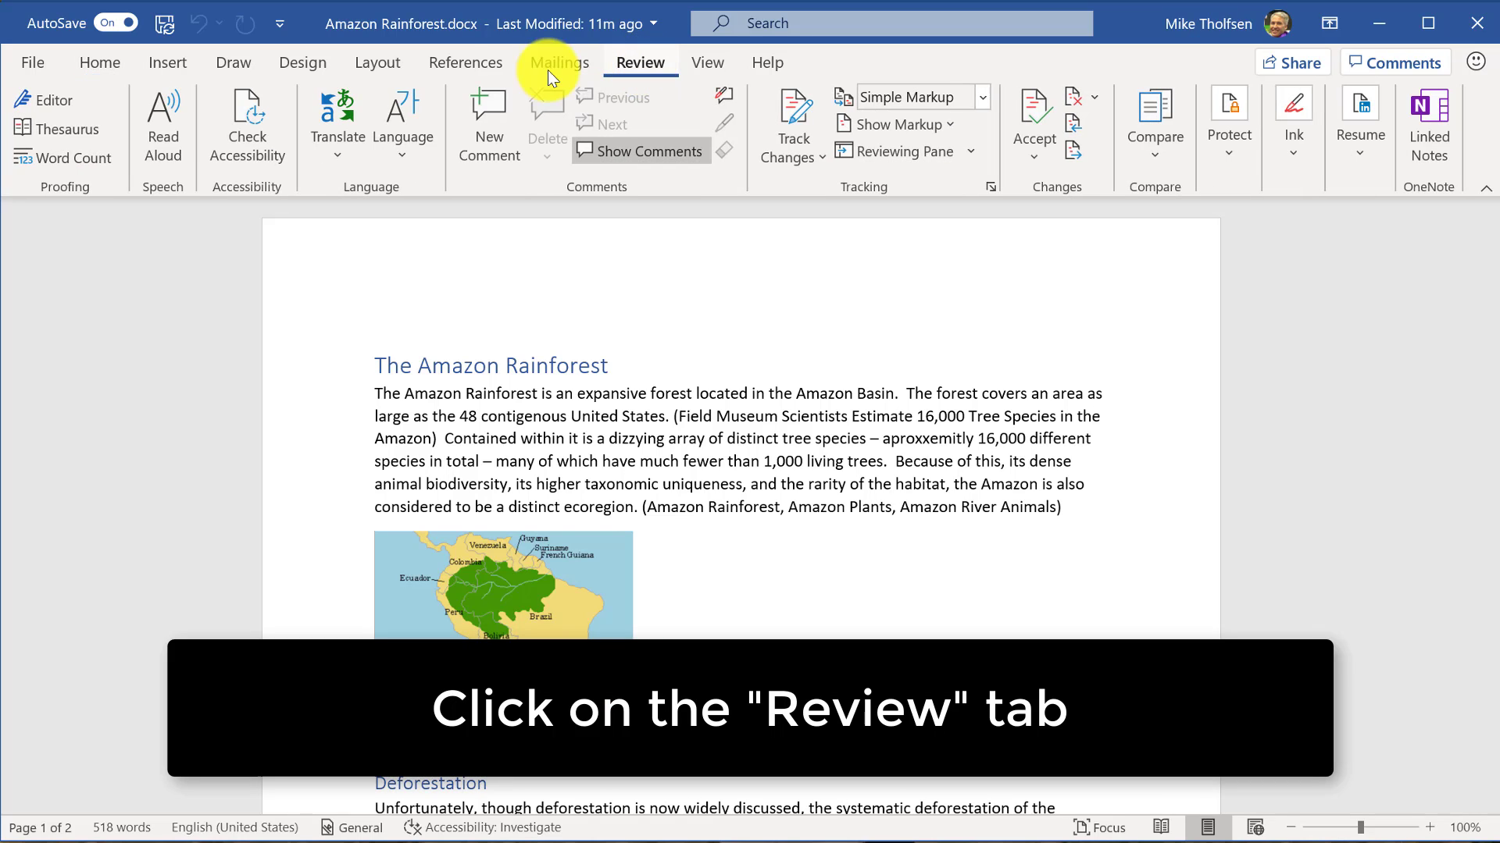
{"action": "left_click", "coordinate": [336, 120]}
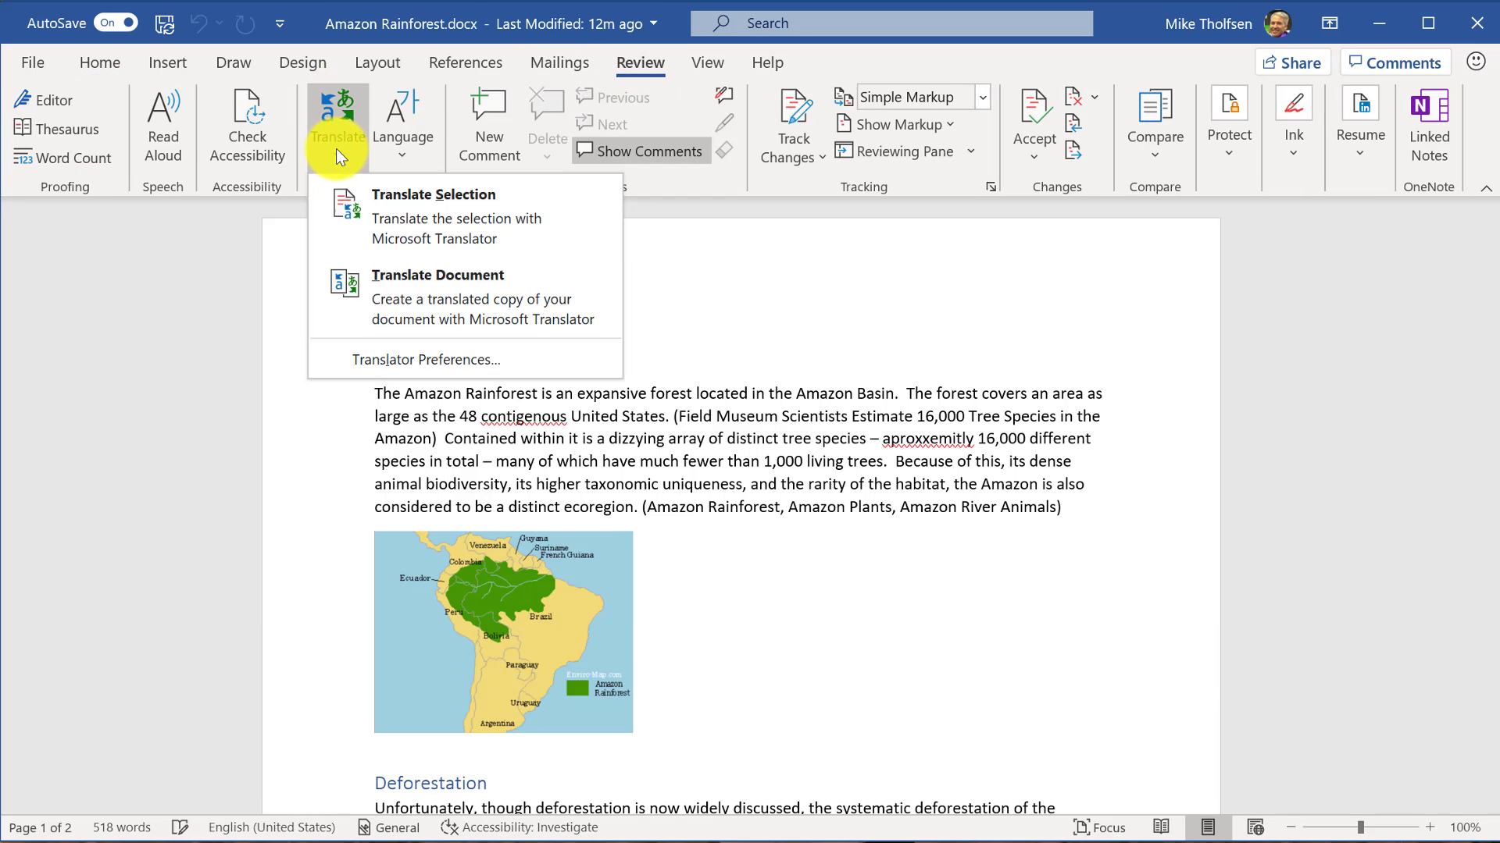
- Choose Translate Document with Spanish as target and start the translation
{"action": "left_click", "coordinate": [438, 275]}
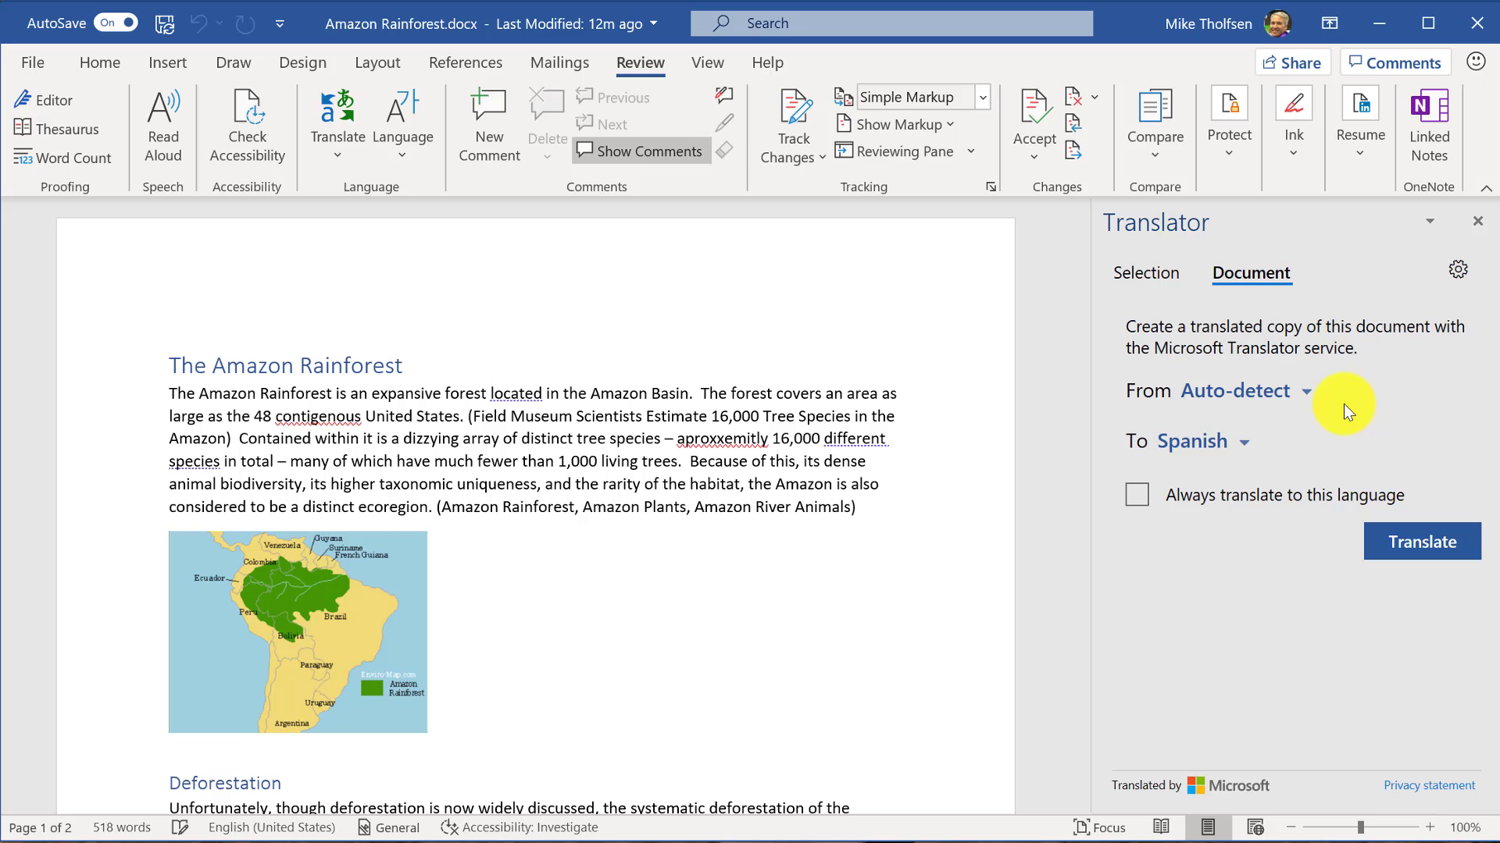
{"action": "mouse_move", "coordinate": [1421, 542]}
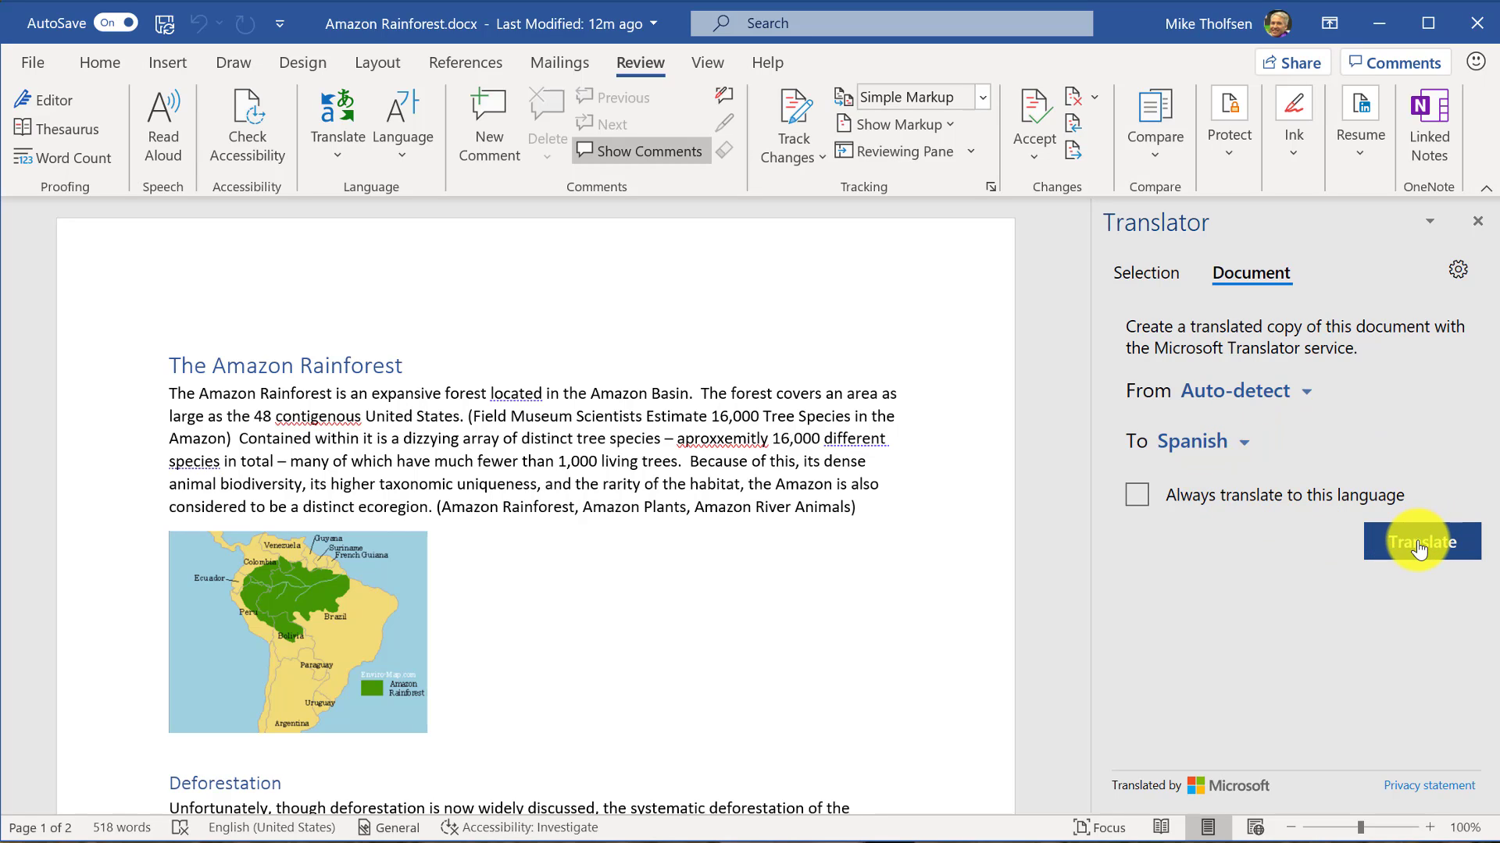
{"action": "left_click", "coordinate": [1420, 541]}
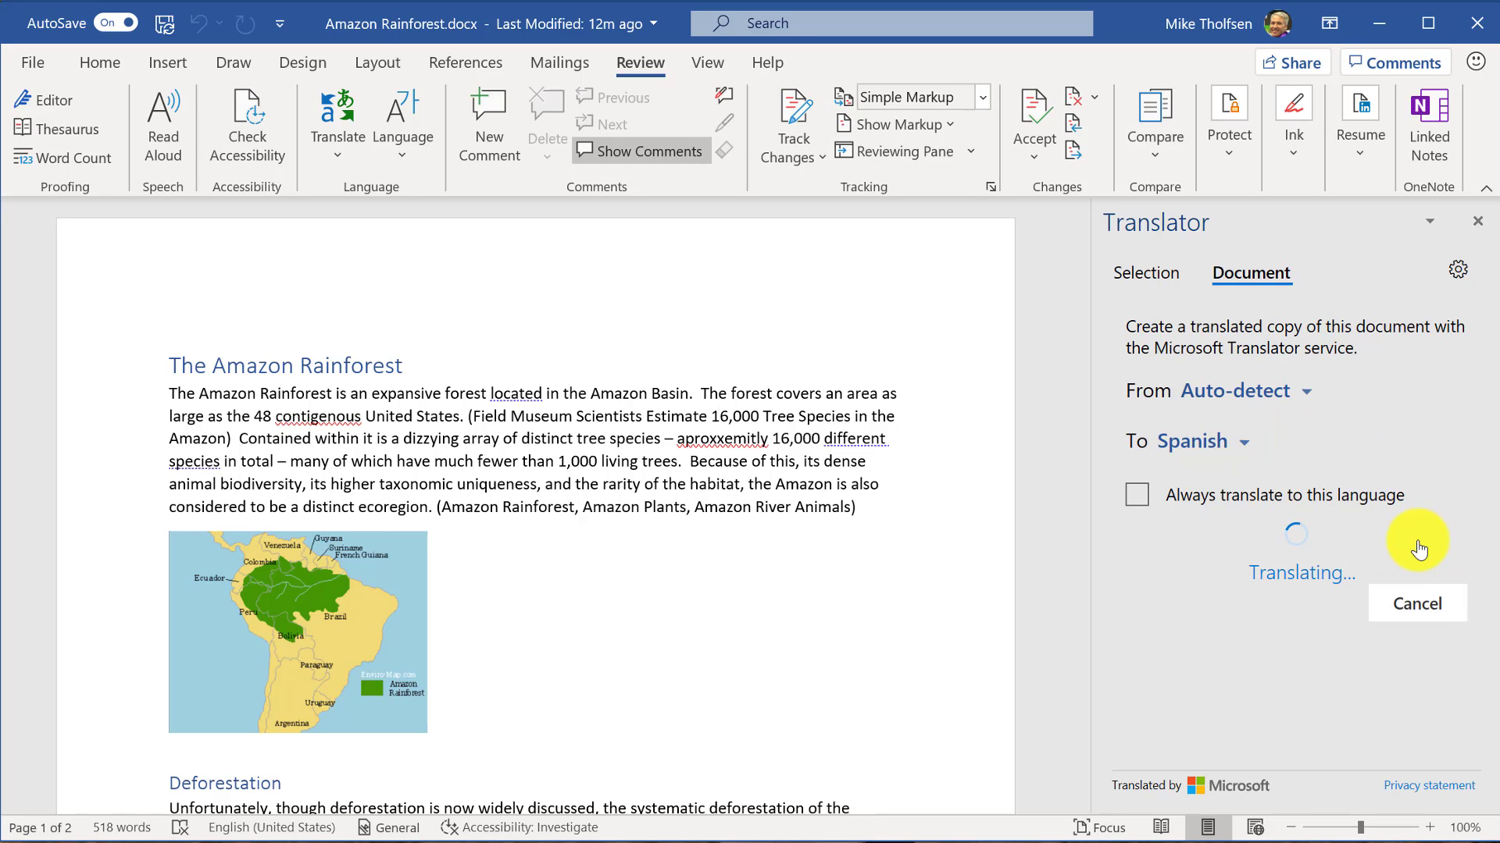
{"action": "mouse_move", "coordinate": [1109, 435]}
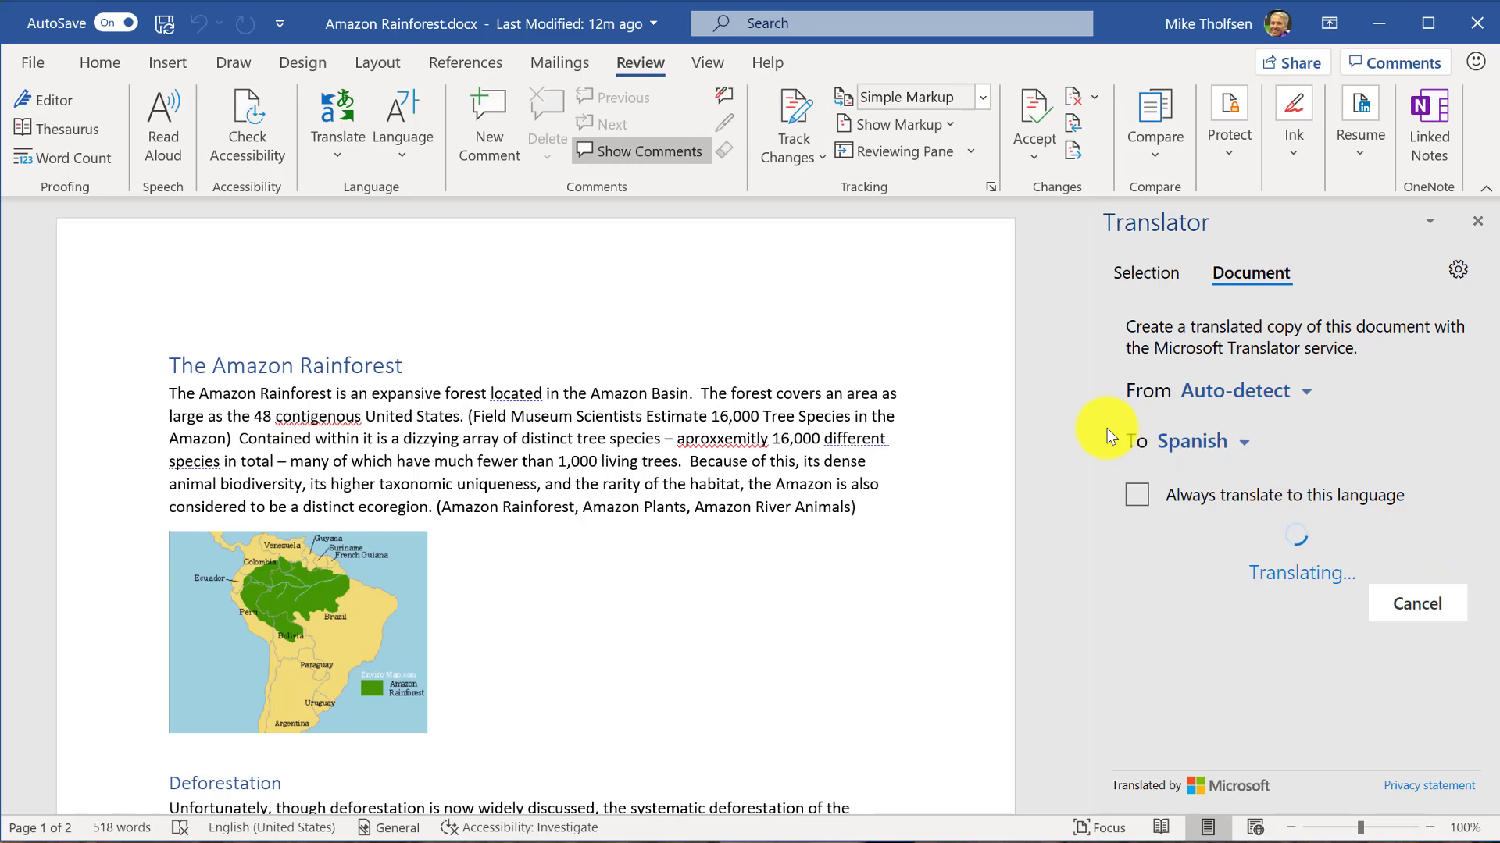